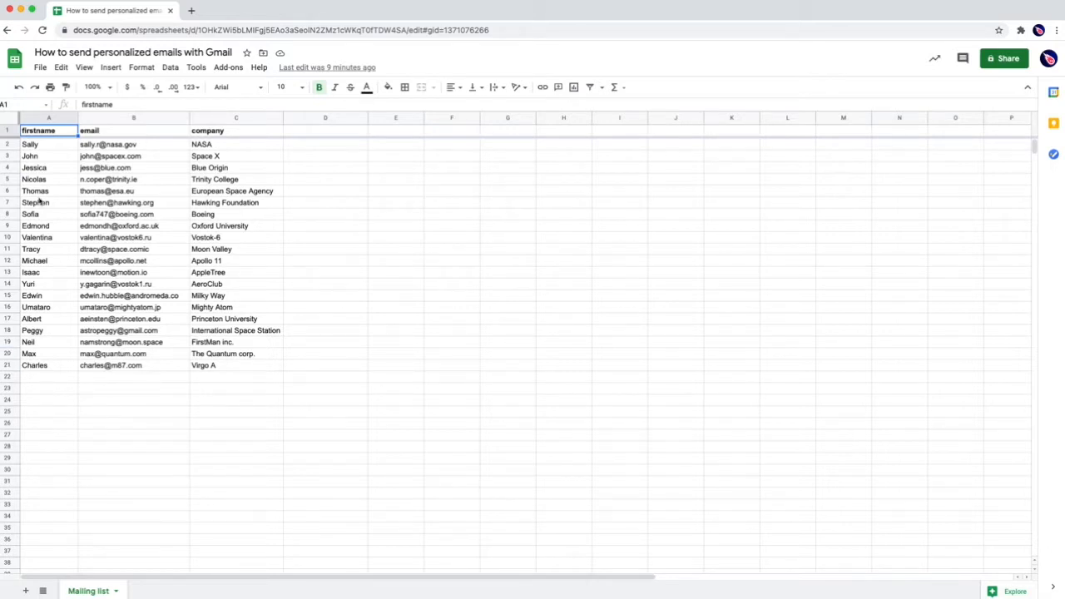
{"action": "mouse_move", "coordinate": [57, 184]}
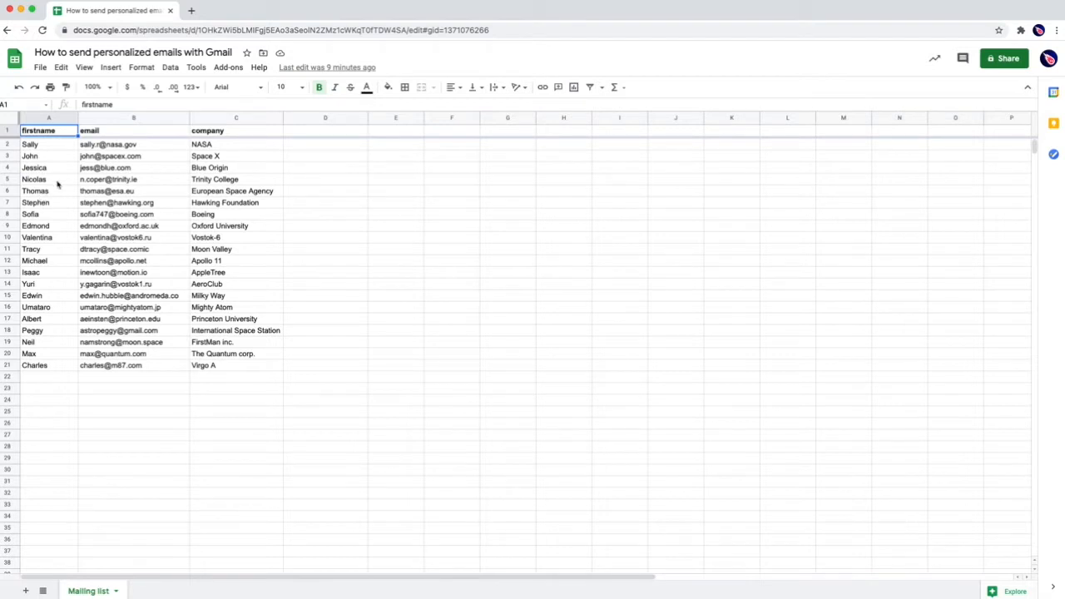
Step: Launch the Mailmeteor mail merge add-on from the Add-ons menu over the mailing list
{"action": "left_click", "coordinate": [37, 156]}
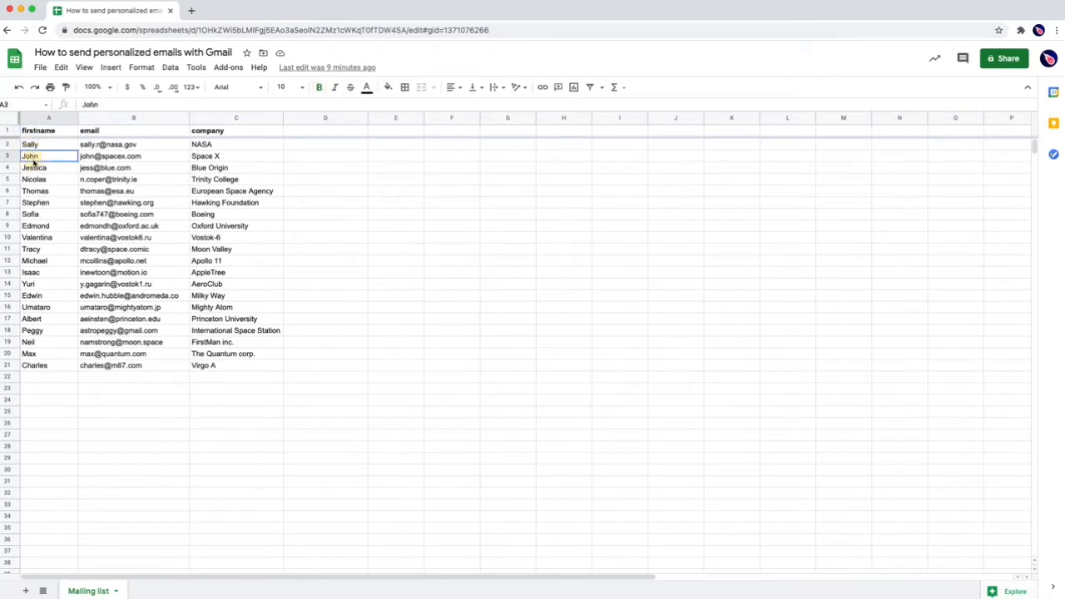
{"action": "left_click", "coordinate": [33, 167]}
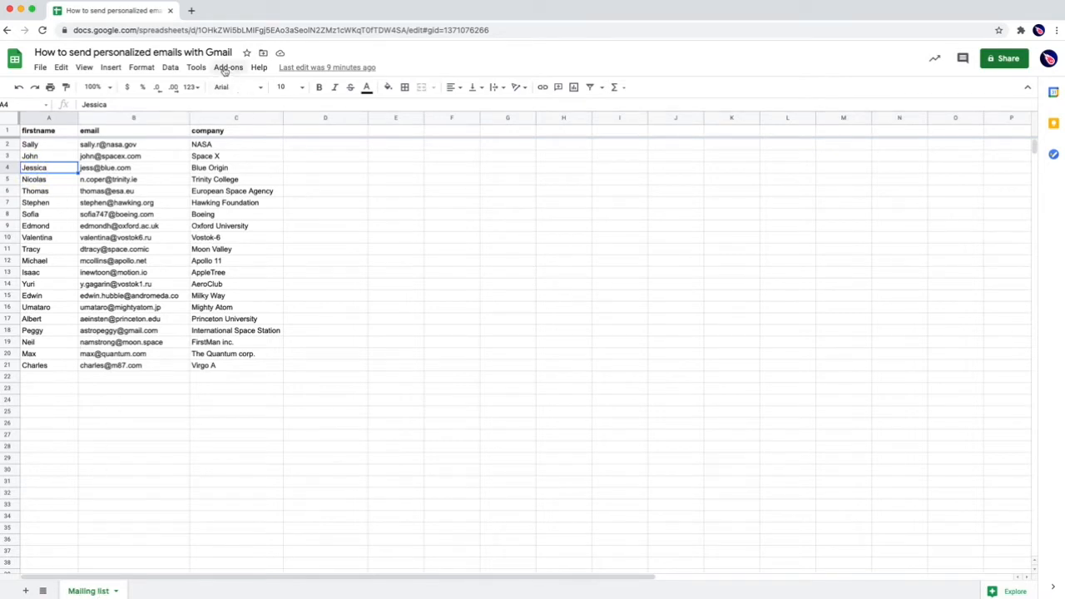
{"action": "left_click", "coordinate": [228, 66]}
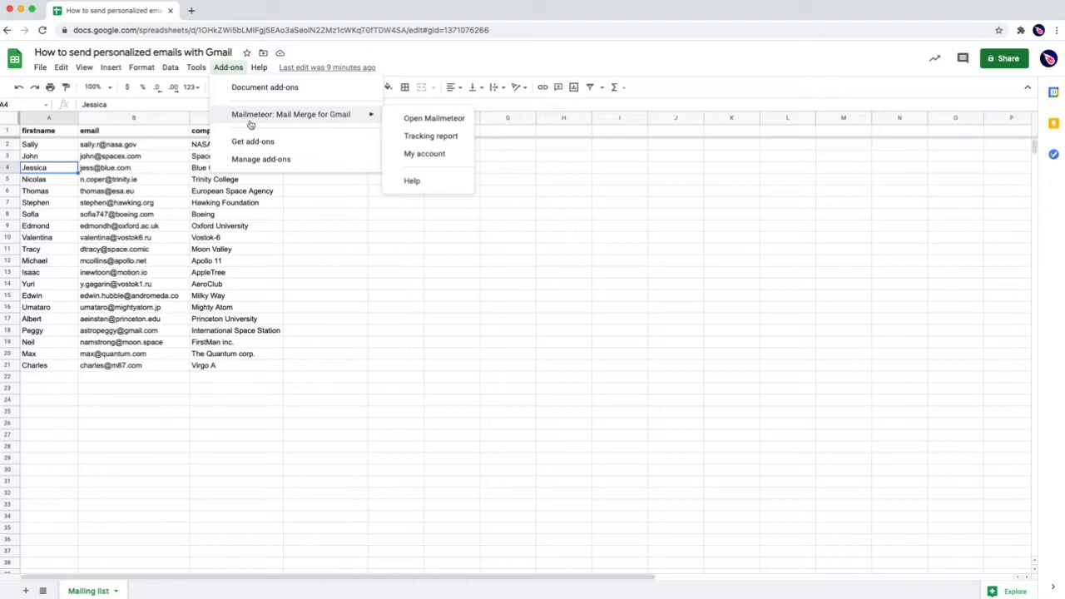
{"action": "mouse_move", "coordinate": [435, 117]}
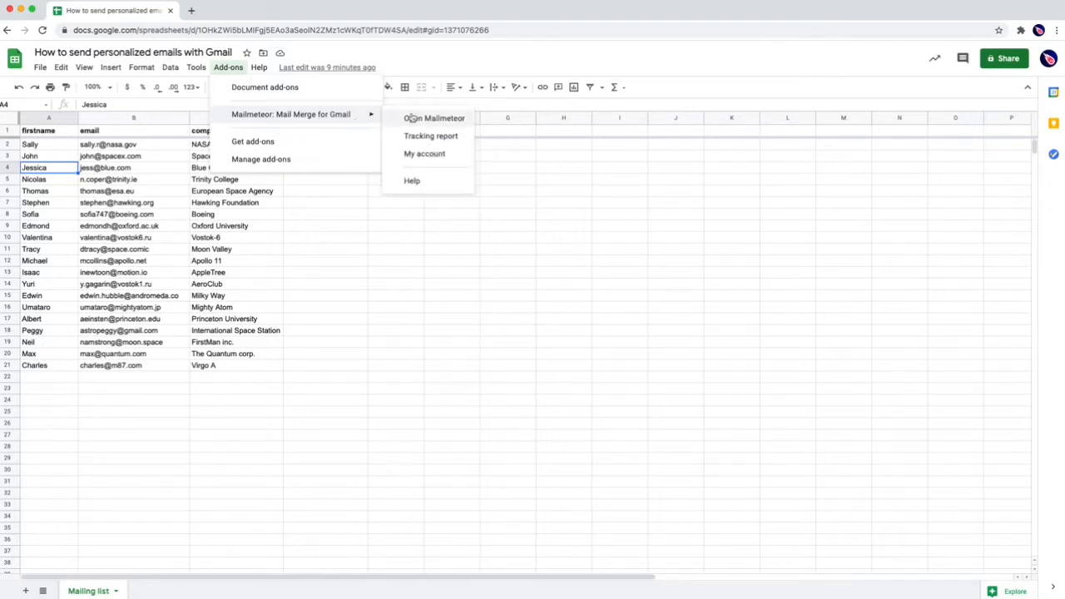
{"action": "left_click", "coordinate": [435, 117]}
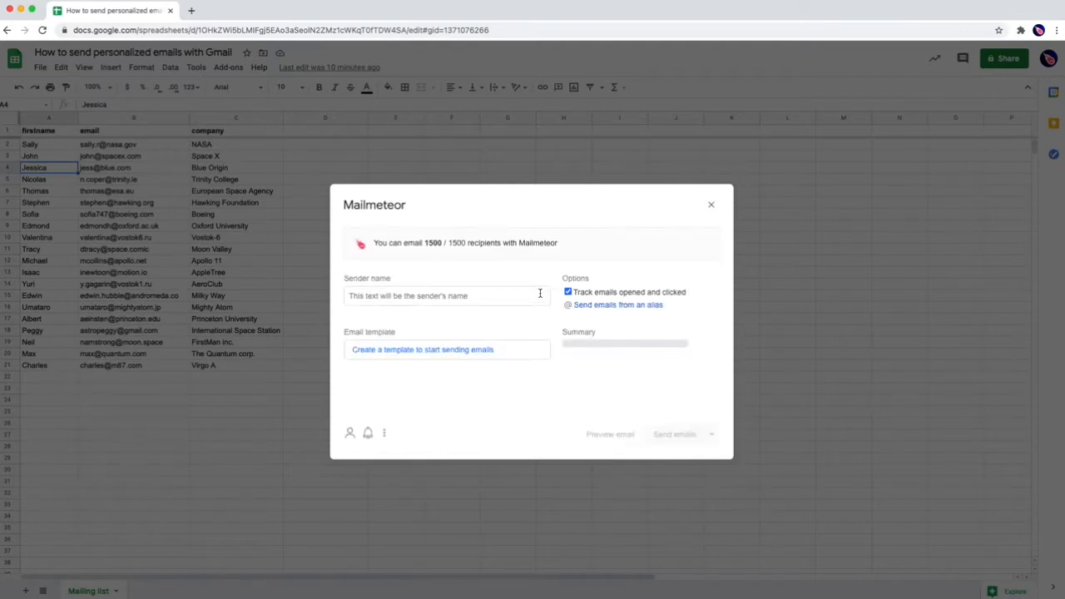
Step: Set the sender name to 'Jean from Mailmeteor'
{"action": "type", "text": "Jean from Mailmeteor"}
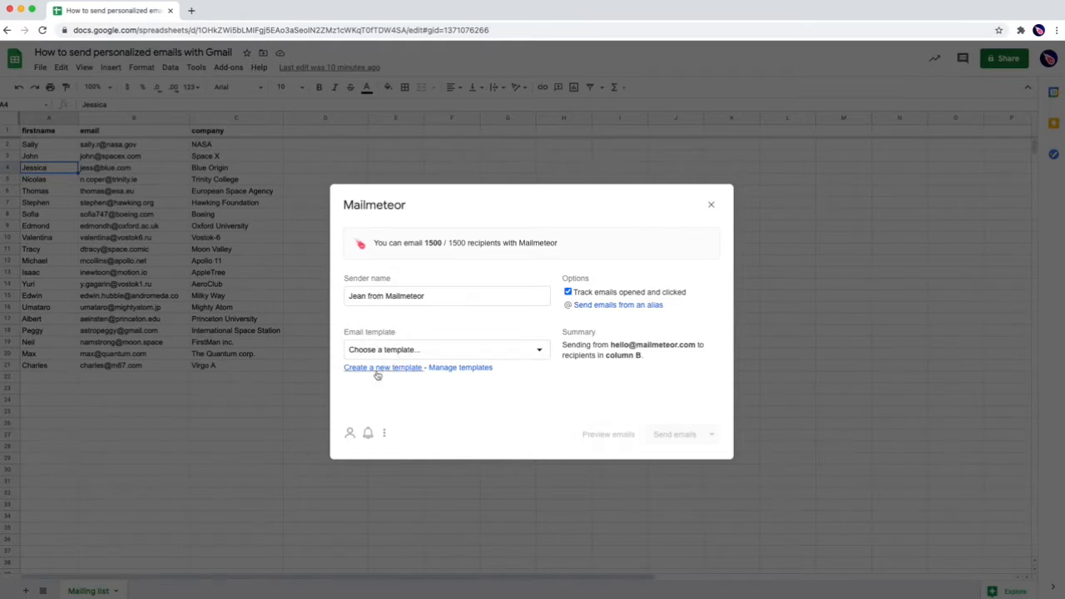
Step: Start a new template with subject 'Here's my latest video'
{"action": "left_click", "coordinate": [383, 367]}
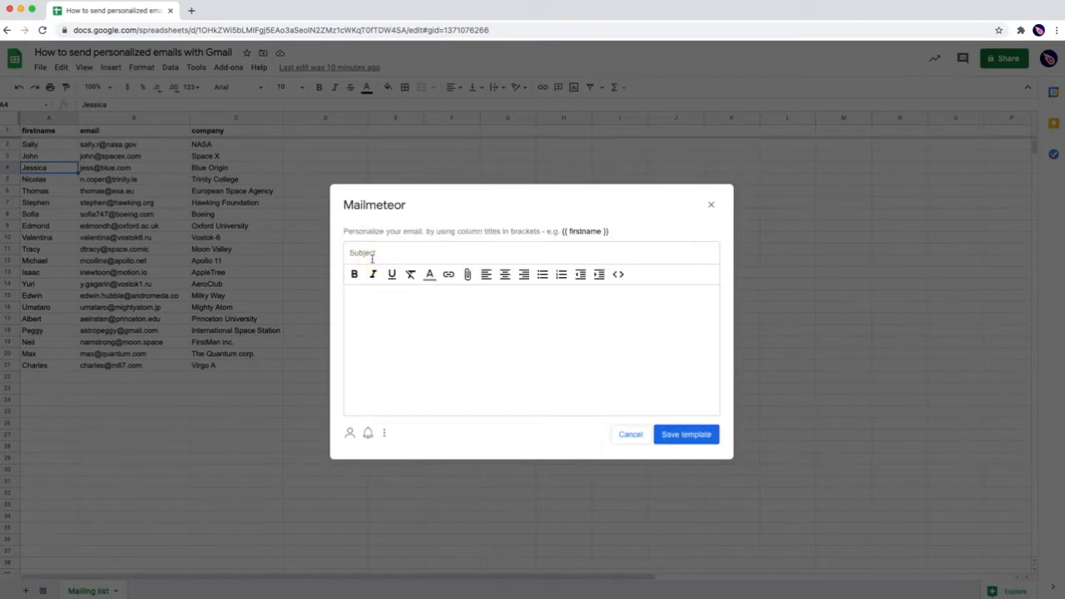
{"action": "type", "text": "Here"}
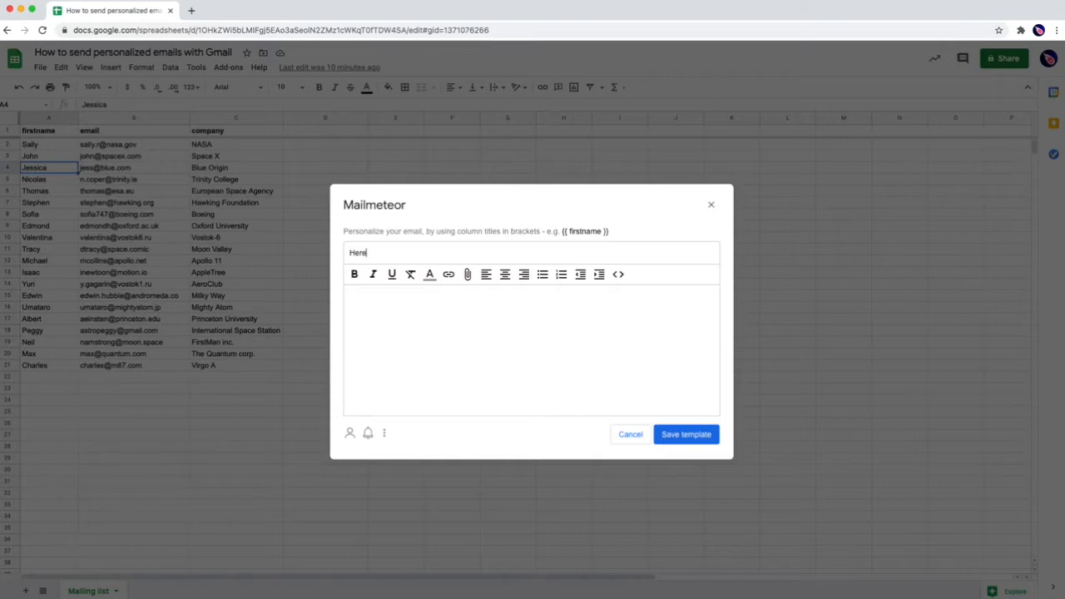
{"action": "type", "text": "'s my"}
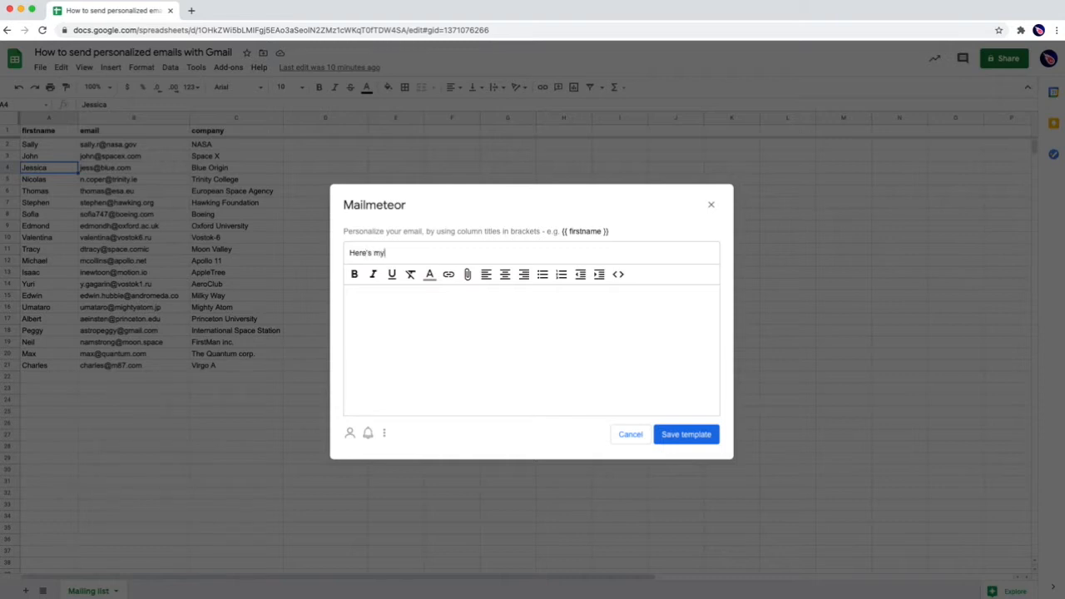
{"action": "type", "text": "latest video"}
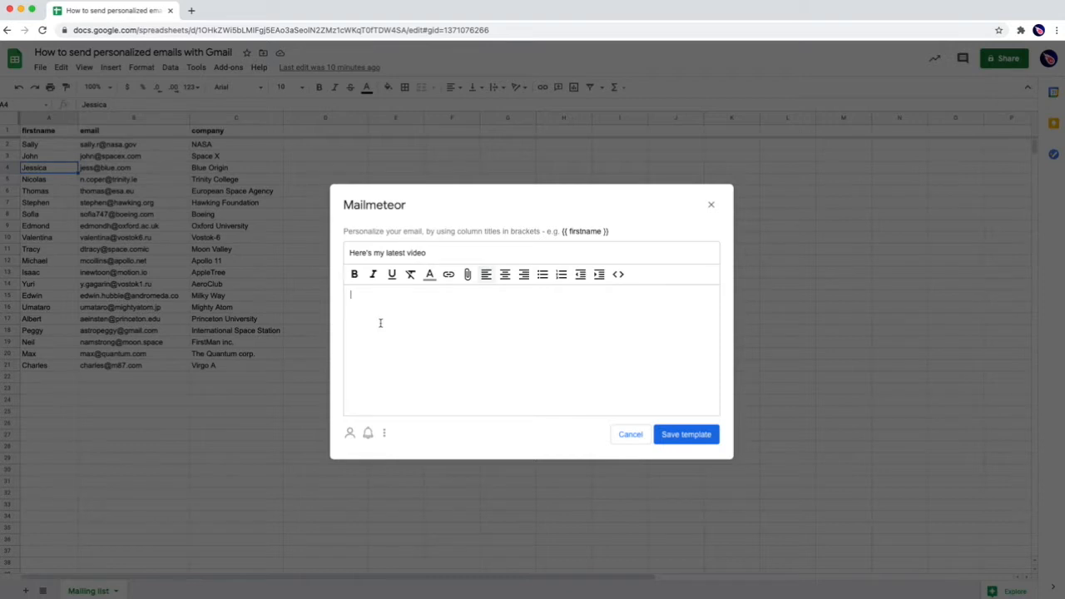
Step: Write the body greeting Sally, introducing Jean from Mailmeteor, sharing the link, signed Jean
{"action": "type", "text": "Hi Sally,"}
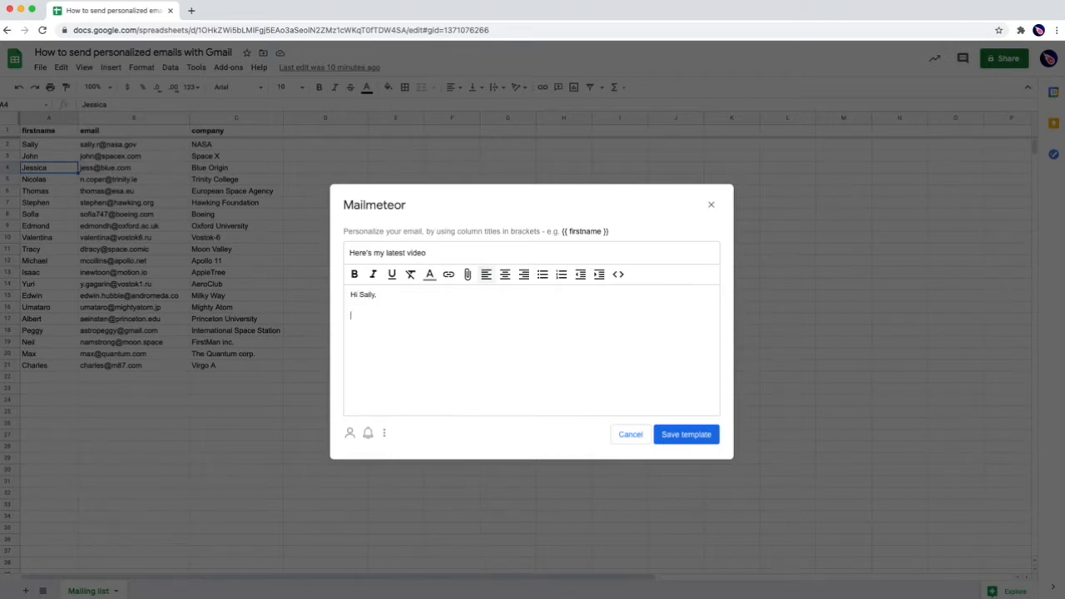
{"action": "type", "text": "This is Jean"}
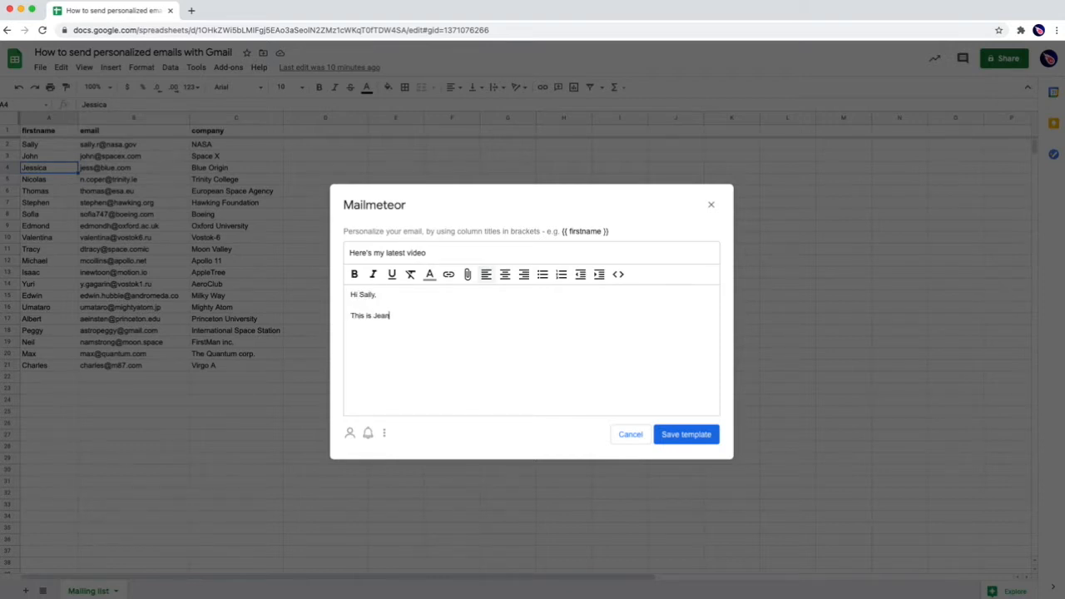
{"action": "type", "text": "from Mailmeteor."}
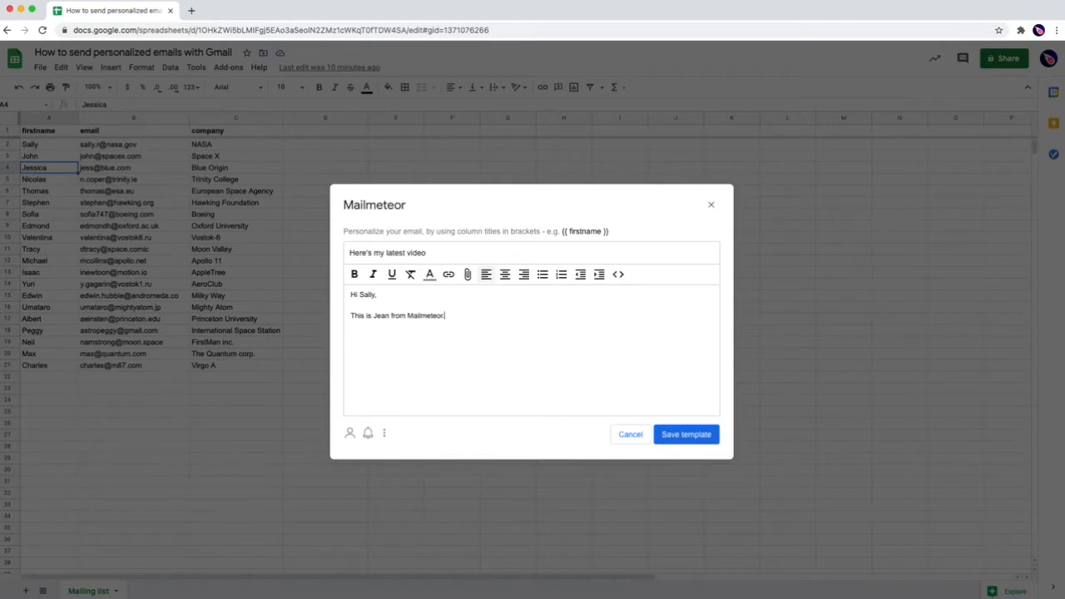
{"action": "type", "text": "Id"}
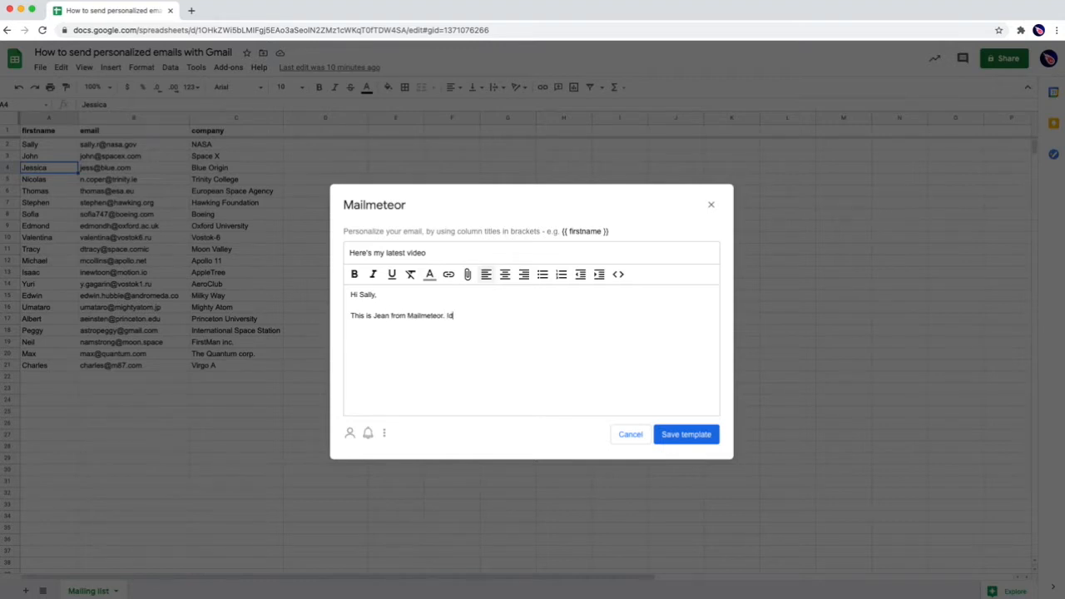
{"action": "type", "text": "'d like to"}
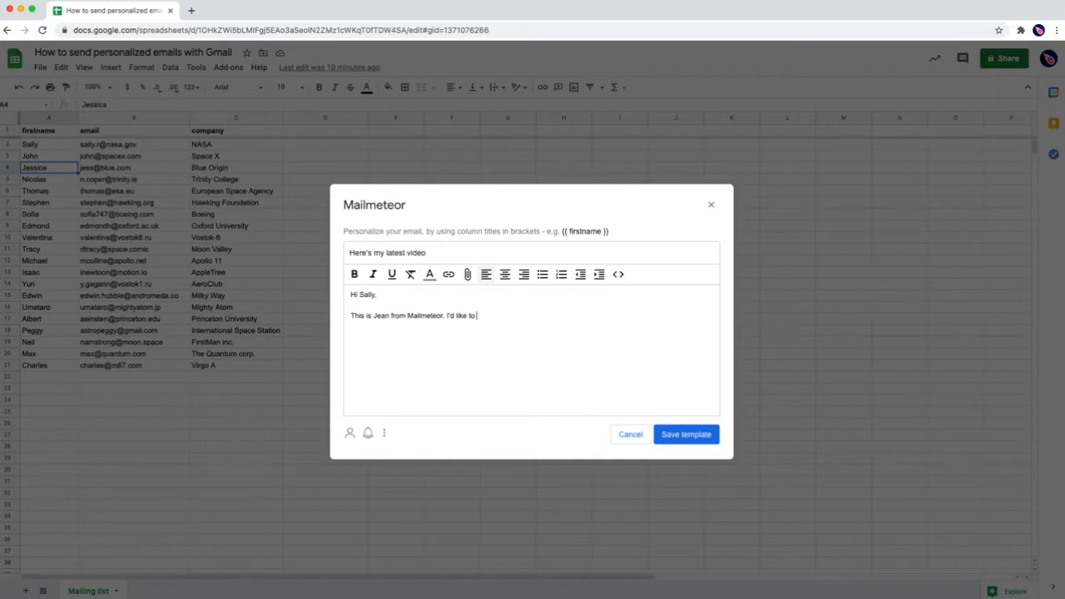
{"action": "type", "text": "share with you my latest video on h"}
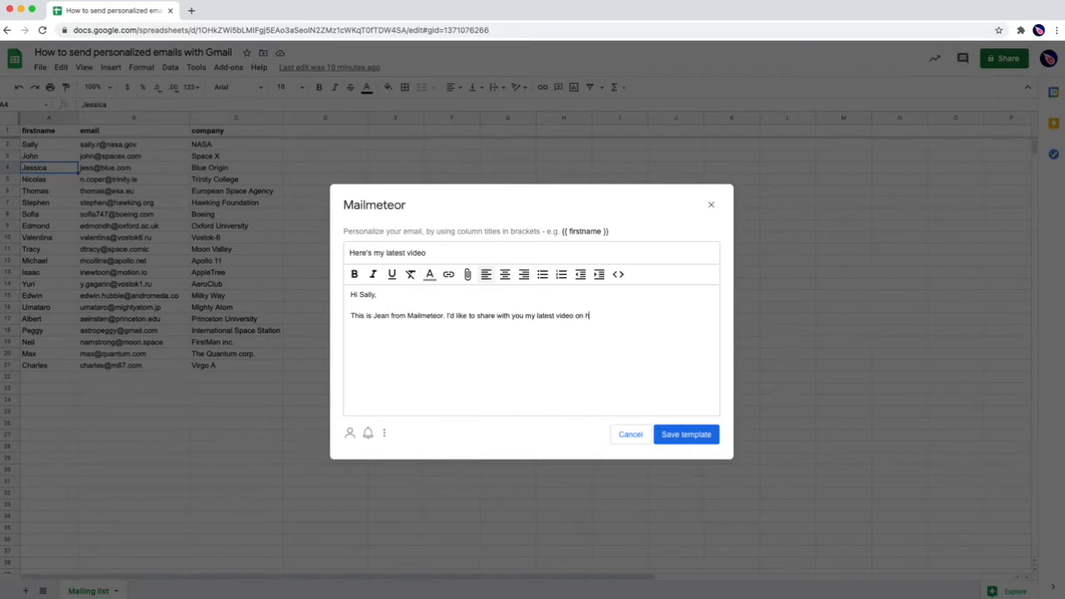
{"action": "type", "text": "ow to send personalized"}
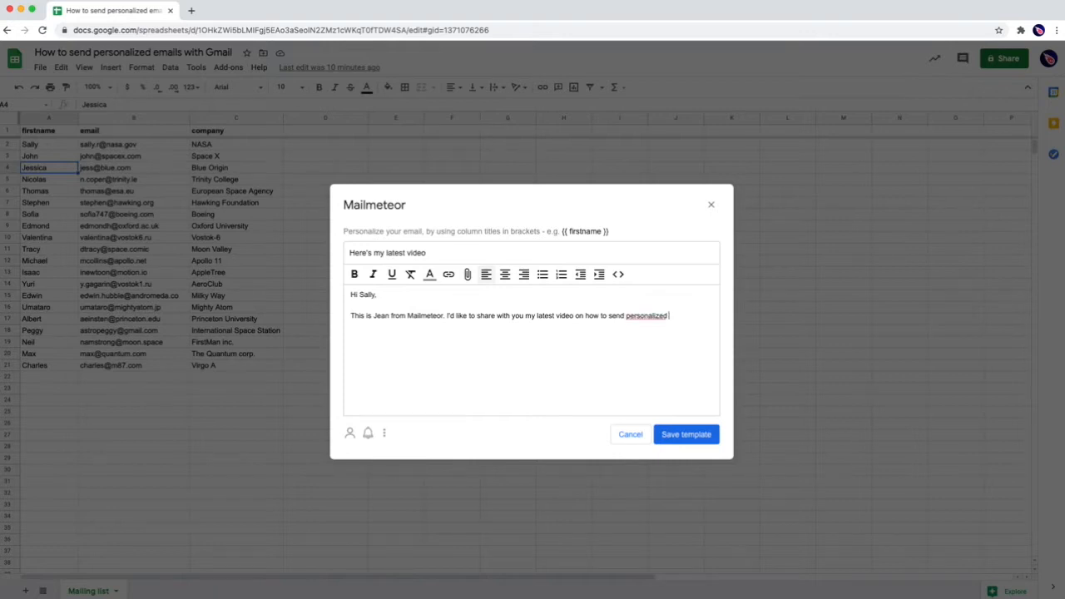
{"action": "type", "text": "emails in Gmail."}
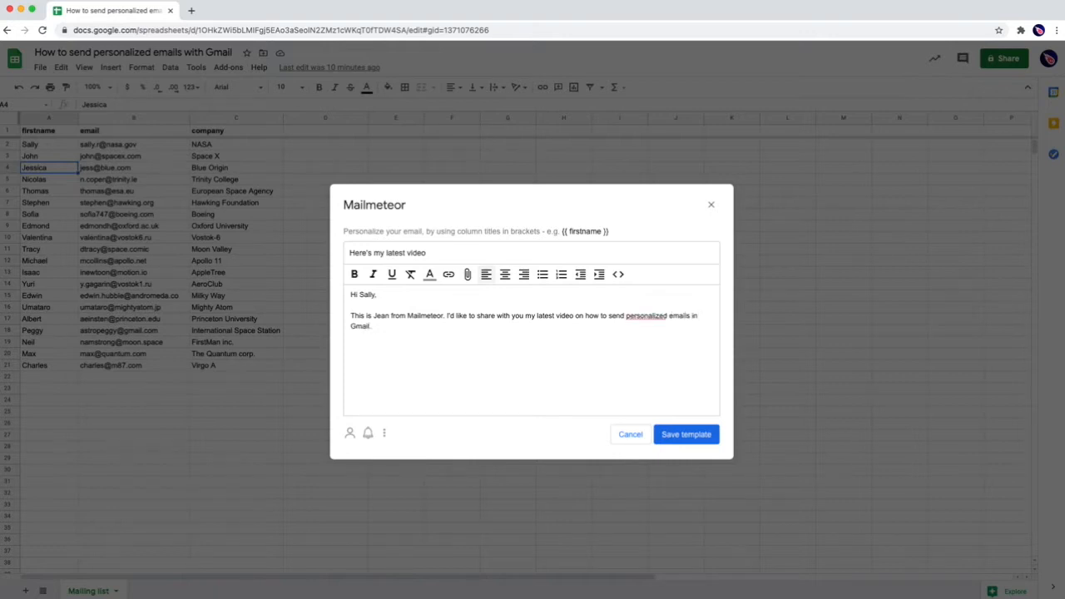
{"action": "type", "text": "Here's the link."}
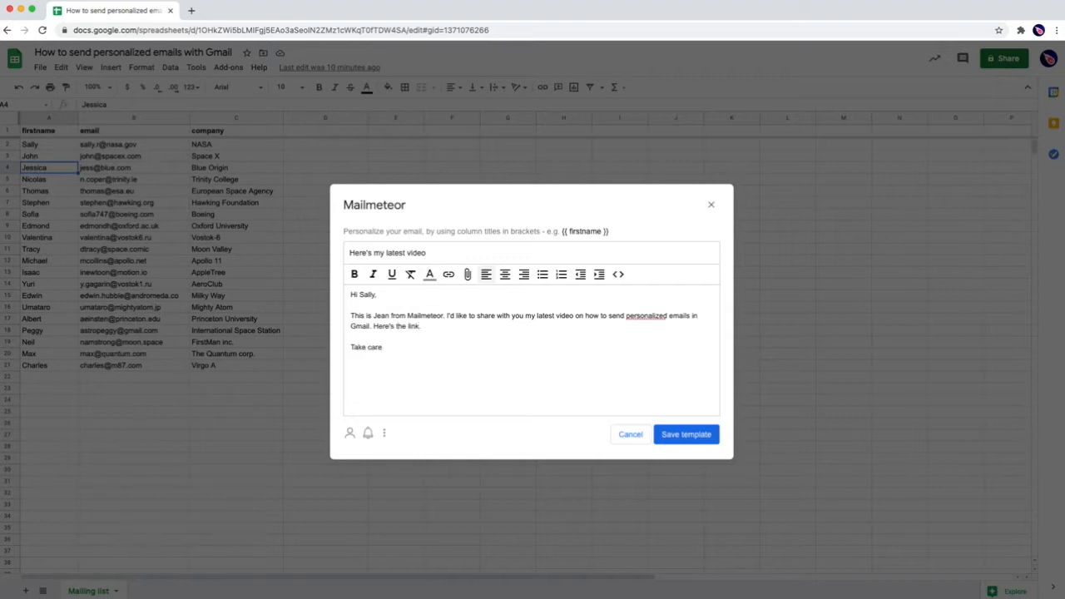
{"action": "type", "text": "Jean"}
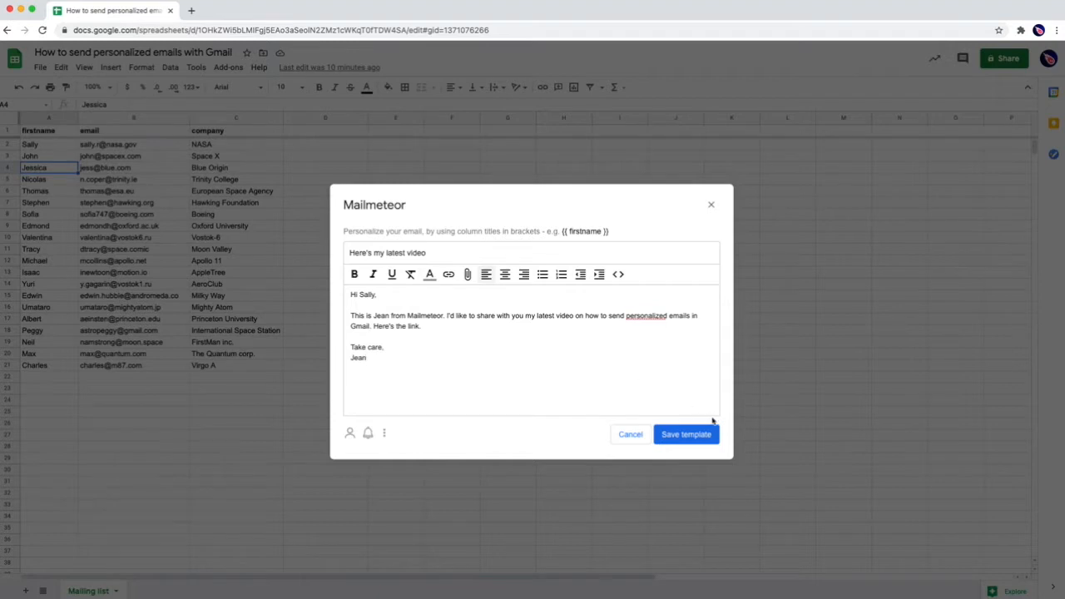
Step: Save the template, preview the merged emails and step from Sally's message to John's
{"action": "left_click", "coordinate": [686, 433]}
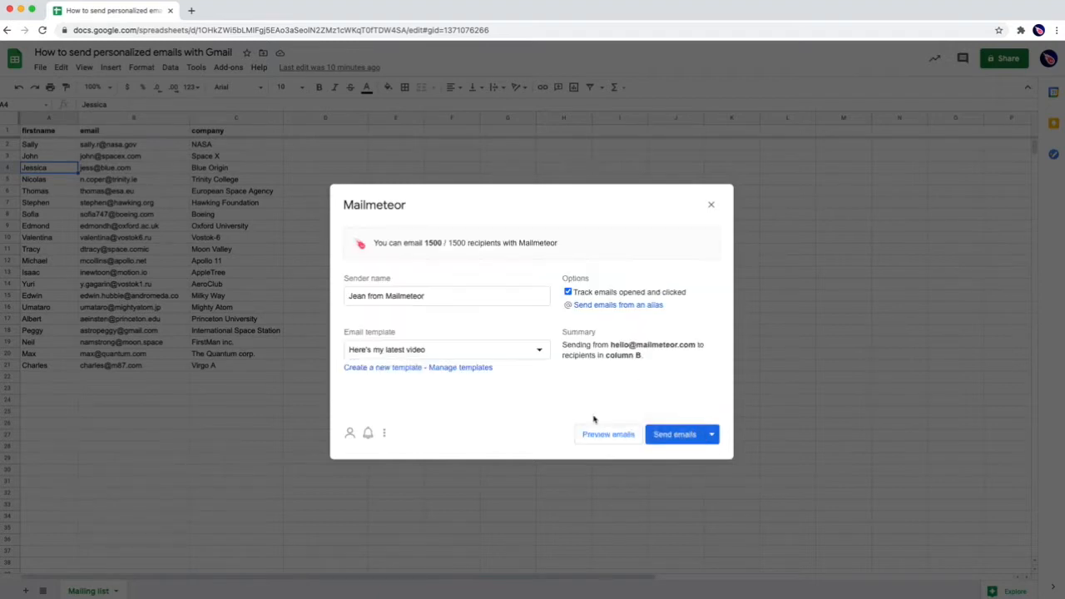
{"action": "left_click", "coordinate": [608, 433]}
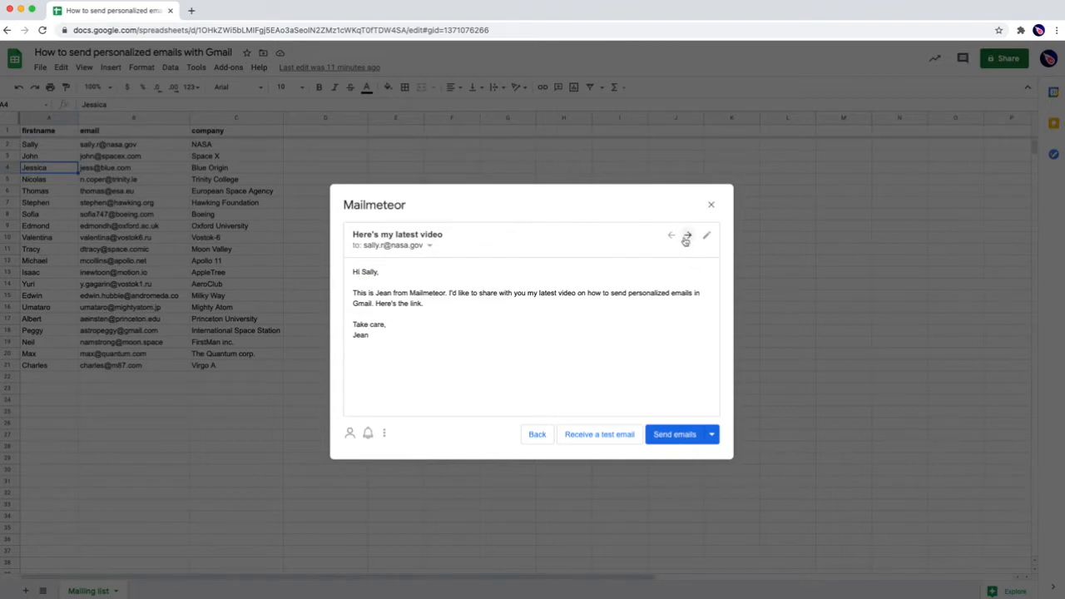
{"action": "left_click", "coordinate": [686, 235]}
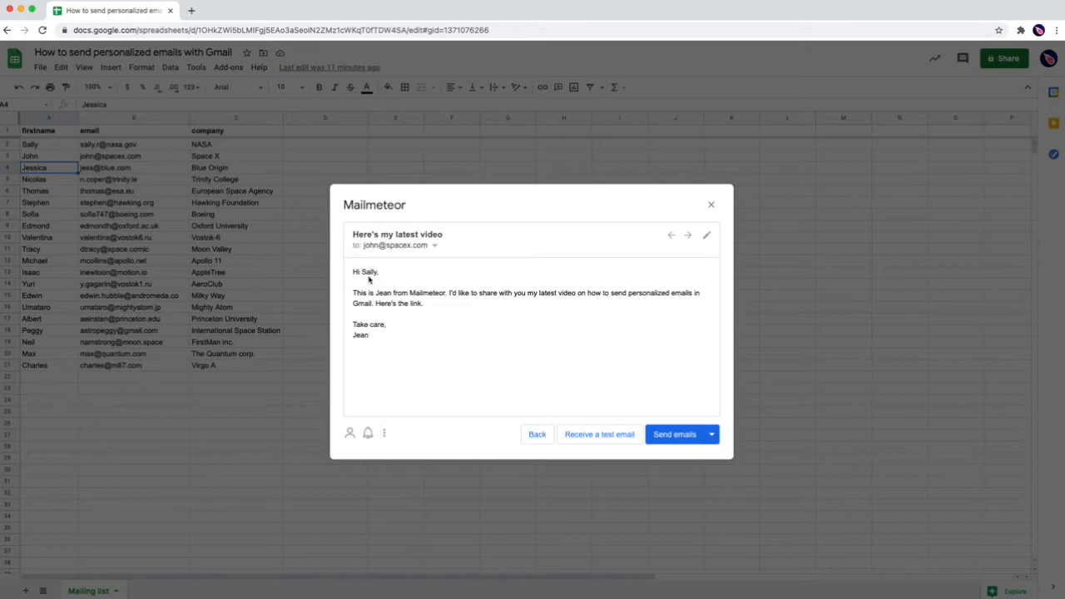
{"action": "mouse_move", "coordinate": [423, 337]}
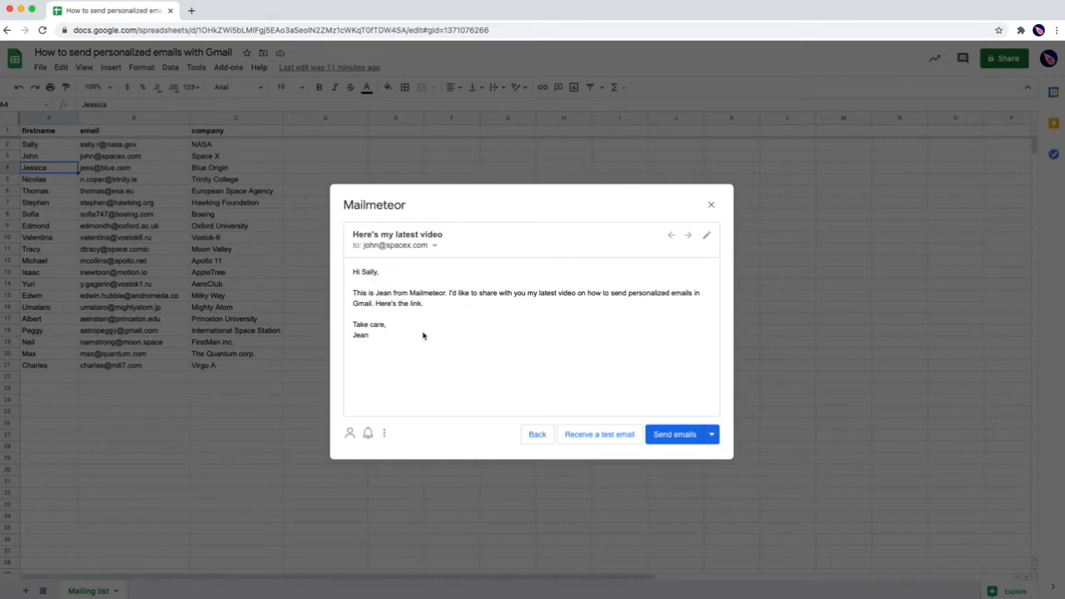
{"action": "mouse_move", "coordinate": [705, 253]}
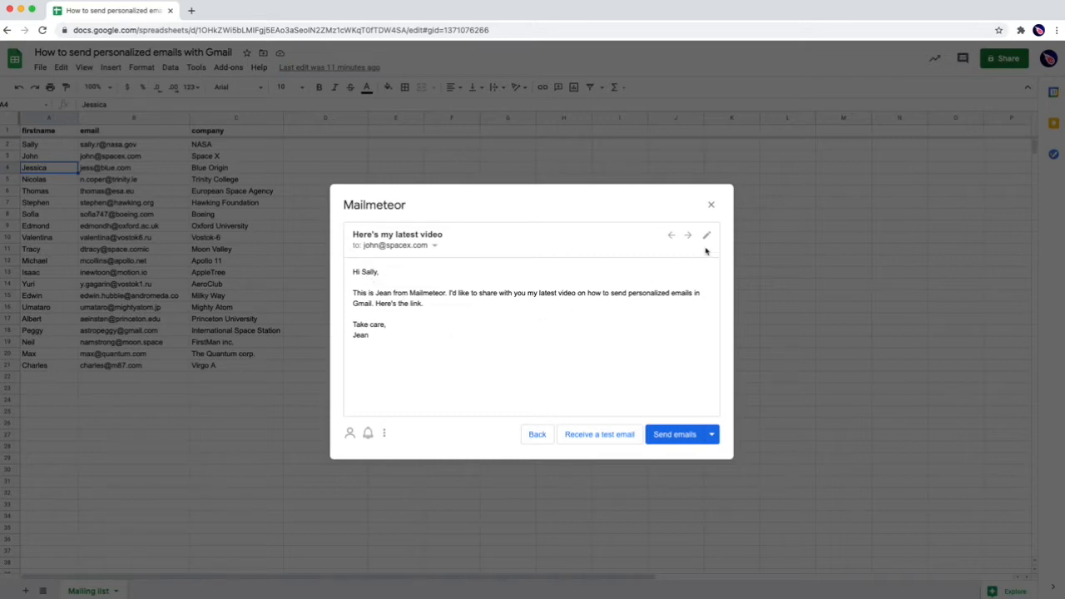
{"action": "mouse_move", "coordinate": [706, 235]}
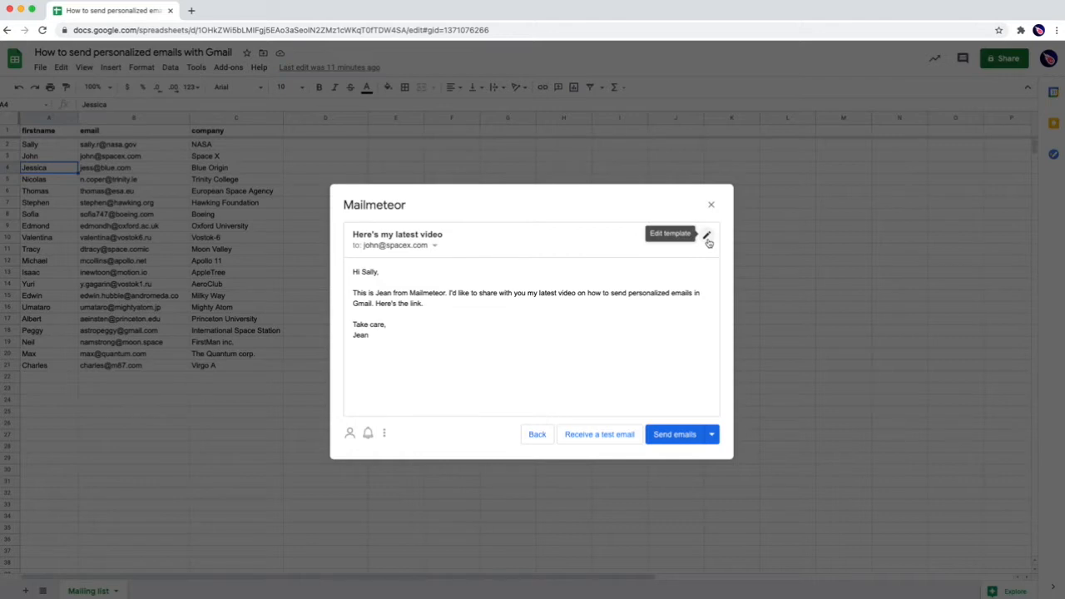
Step: Reopen the template editor and select the hard-coded name Sally in the greeting
{"action": "left_click", "coordinate": [705, 236]}
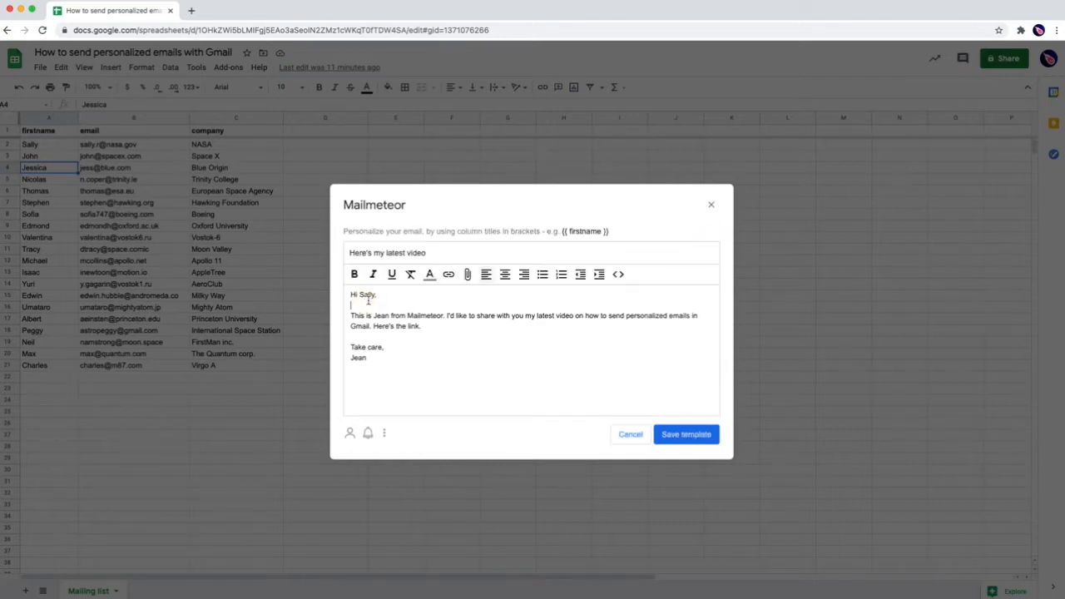
{"action": "double_click", "coordinate": [366, 294]}
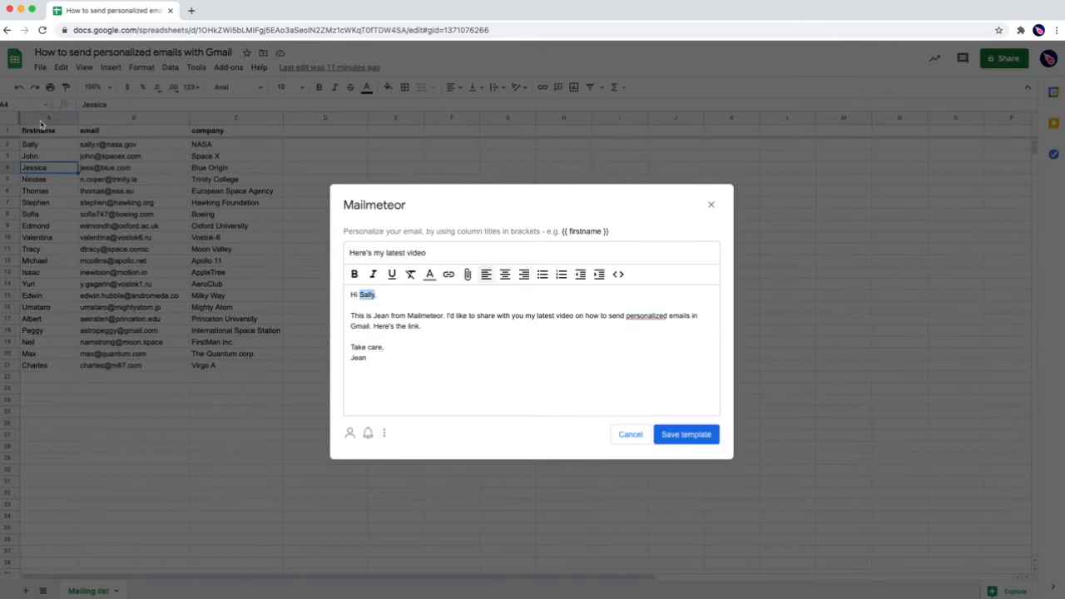
{"action": "mouse_move", "coordinate": [93, 133]}
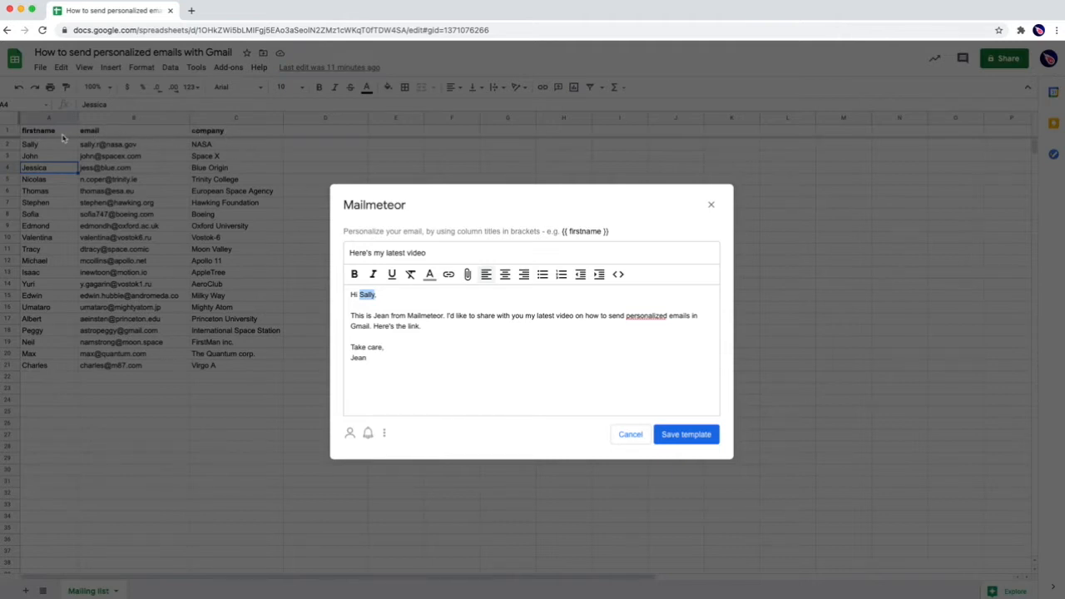
{"action": "mouse_move", "coordinate": [36, 150]}
{"action": "type", "text": "{{ firstname }}"}
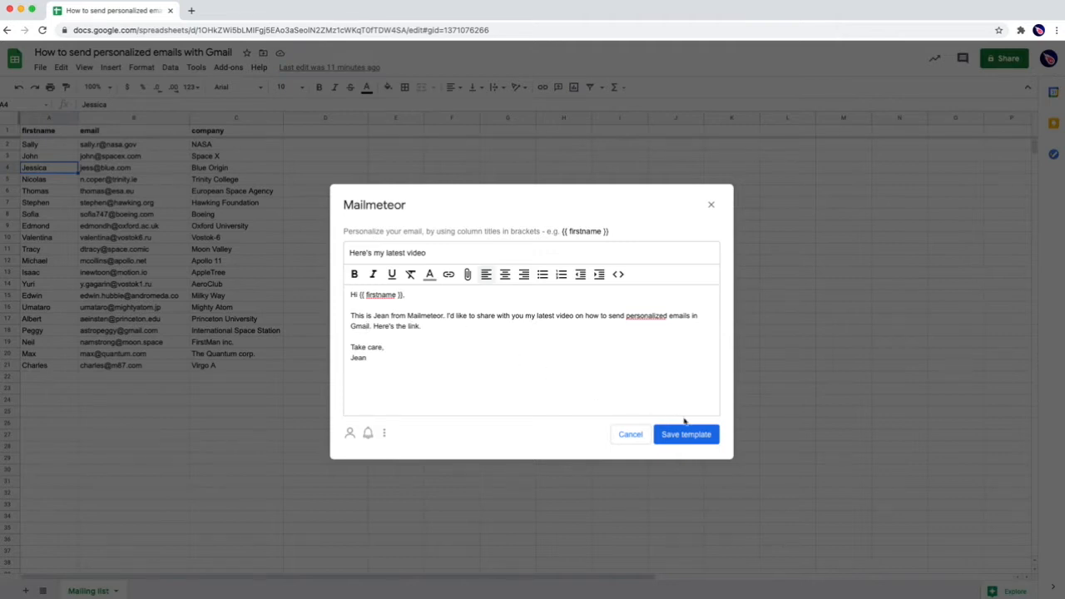
Step: Save the {{ firstname }} greeting and preview it for John, Jessica and Nicolas
{"action": "left_click", "coordinate": [686, 432]}
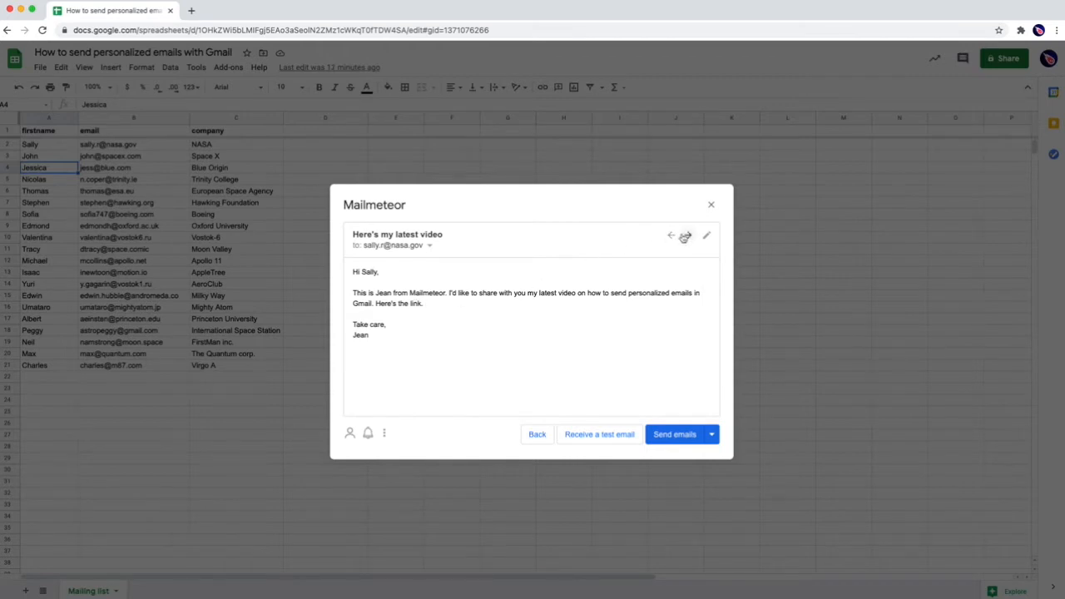
{"action": "left_click", "coordinate": [684, 236]}
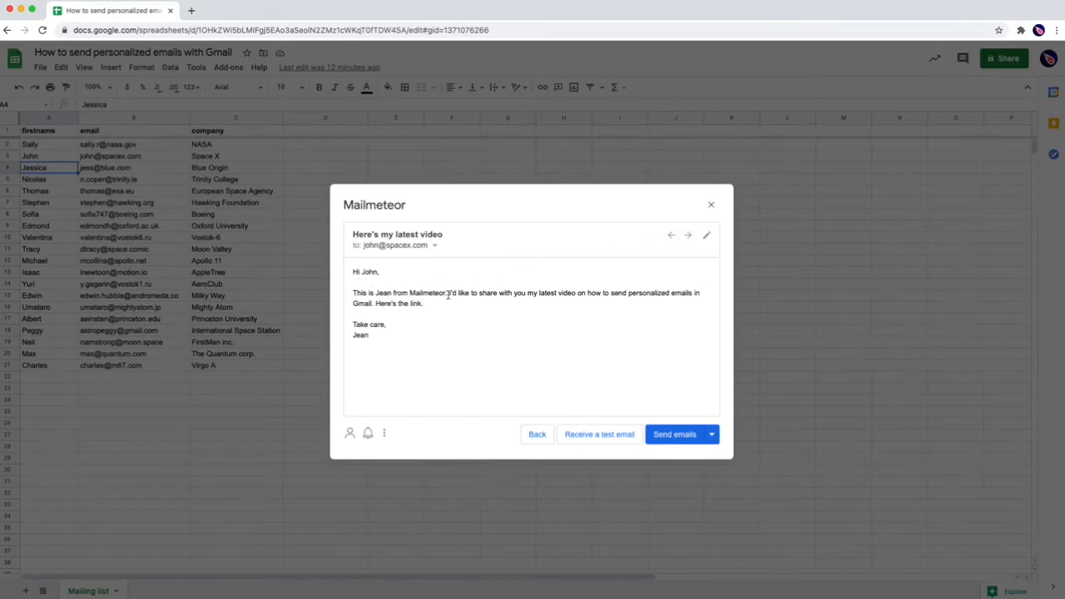
{"action": "left_click", "coordinate": [688, 234]}
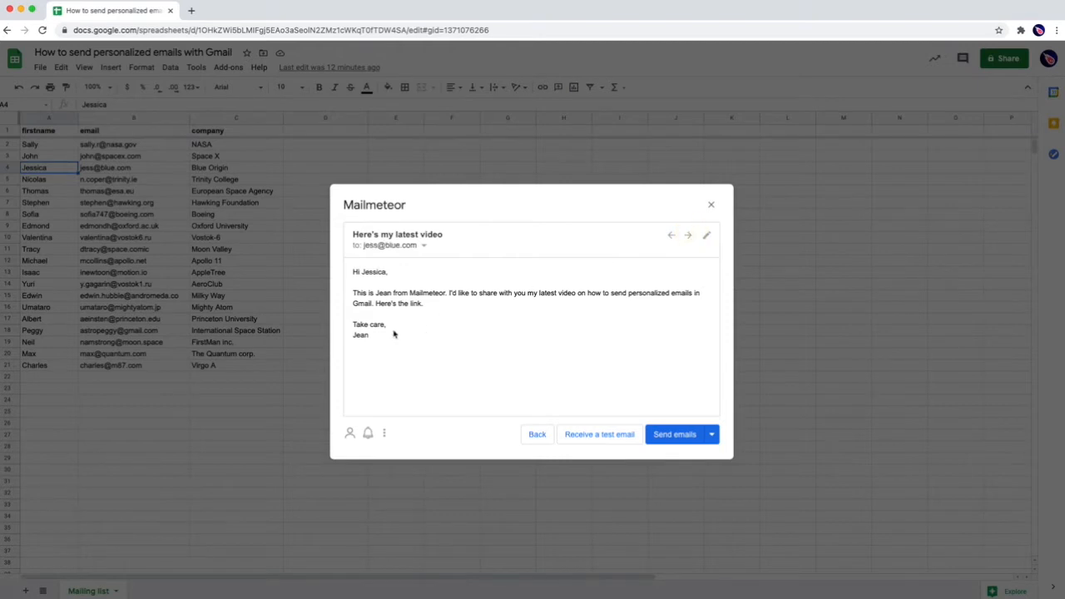
{"action": "mouse_move", "coordinate": [696, 223]}
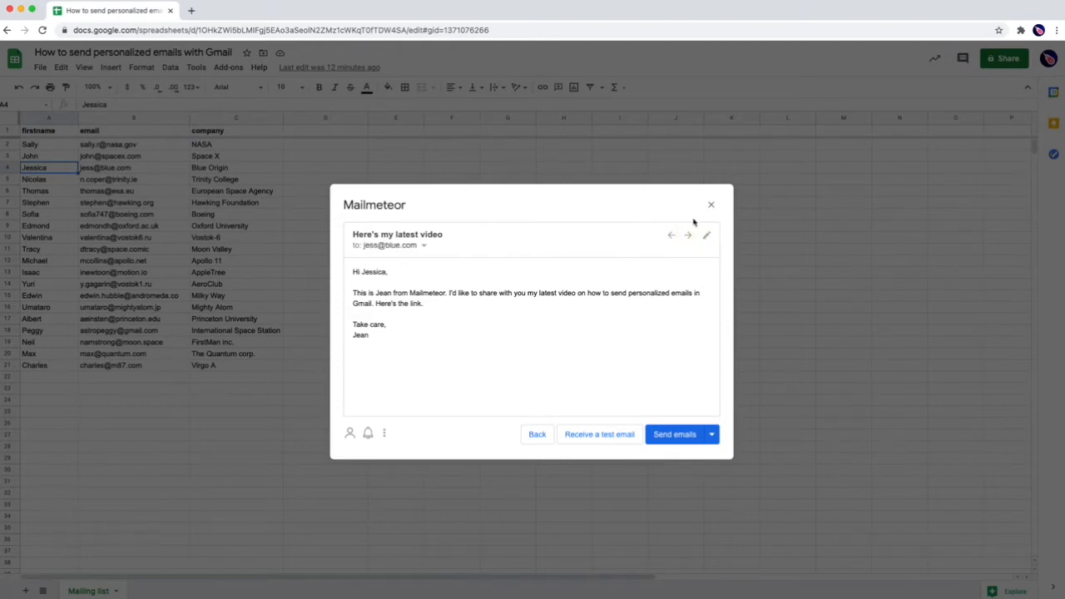
{"action": "left_click", "coordinate": [688, 235]}
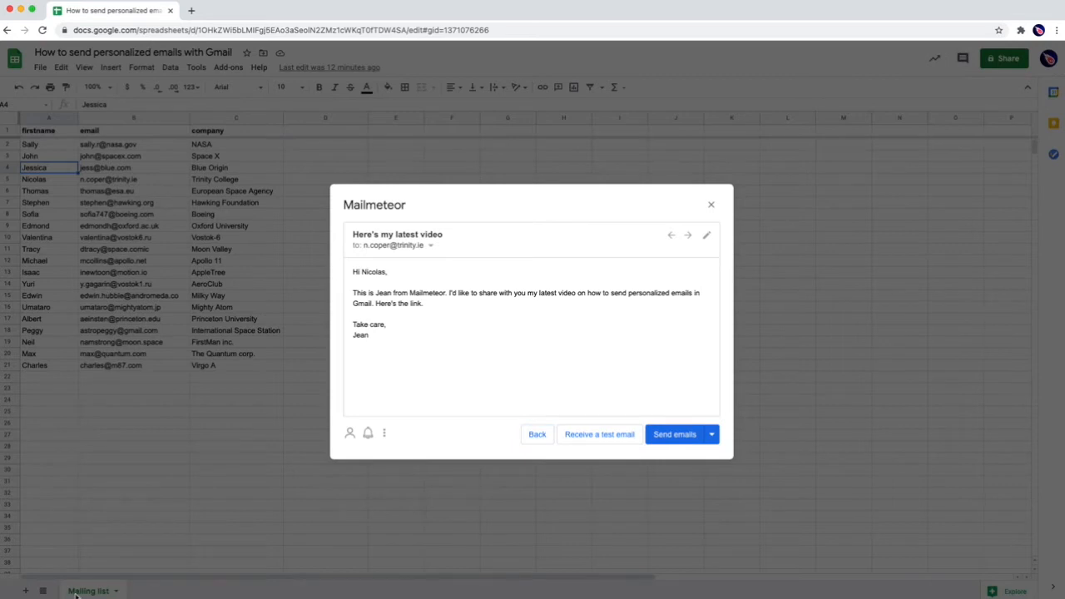
{"action": "mouse_move", "coordinate": [456, 363]}
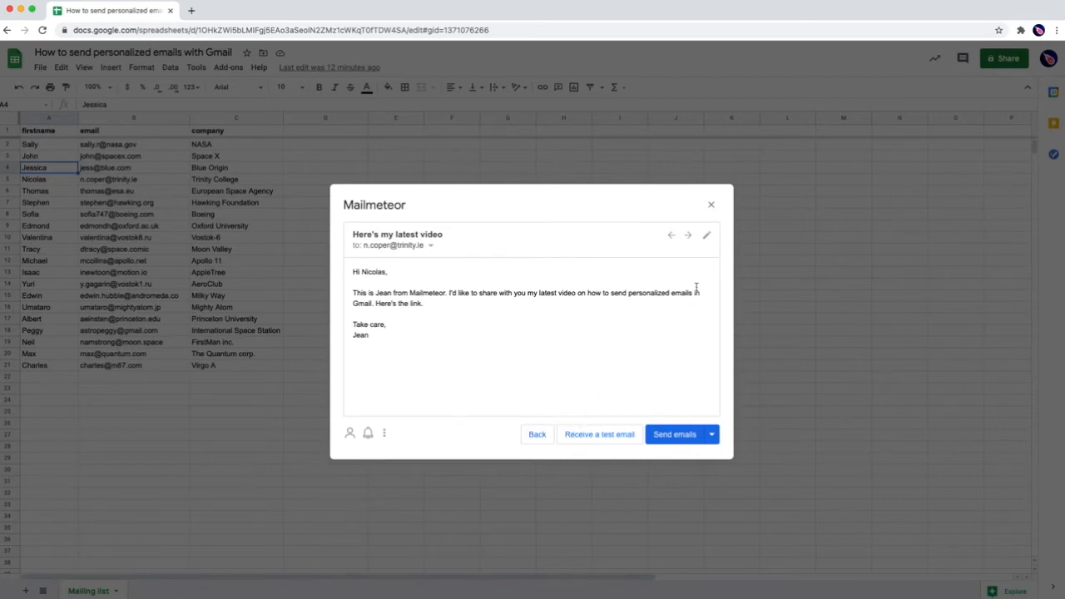
Step: Add 'We met at {{ company }} latest event!' to the template body and save it
{"action": "left_click", "coordinate": [706, 235]}
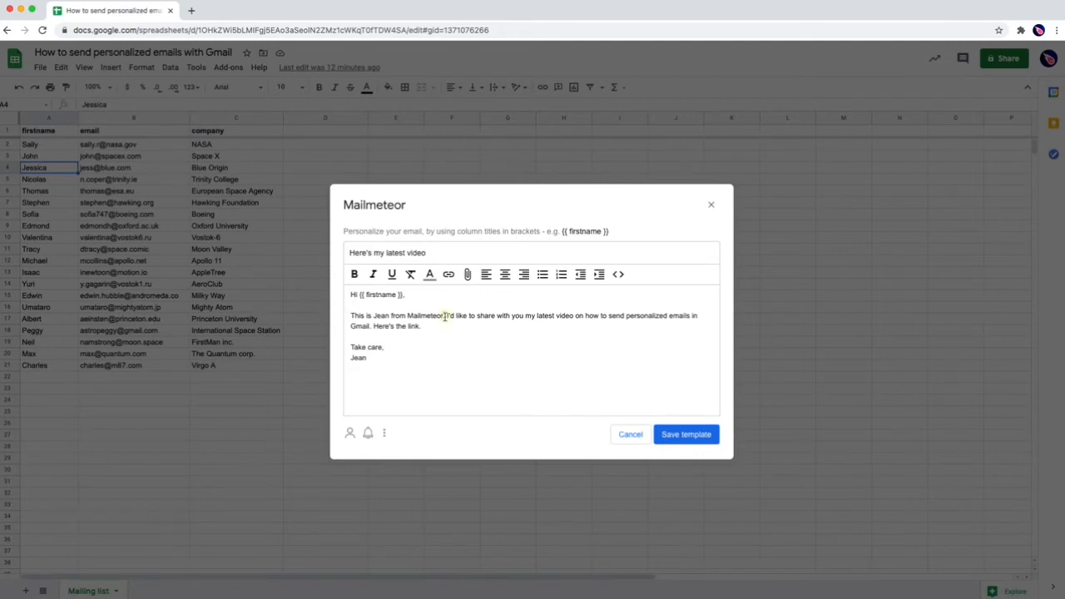
{"action": "type", "text": "We met!"}
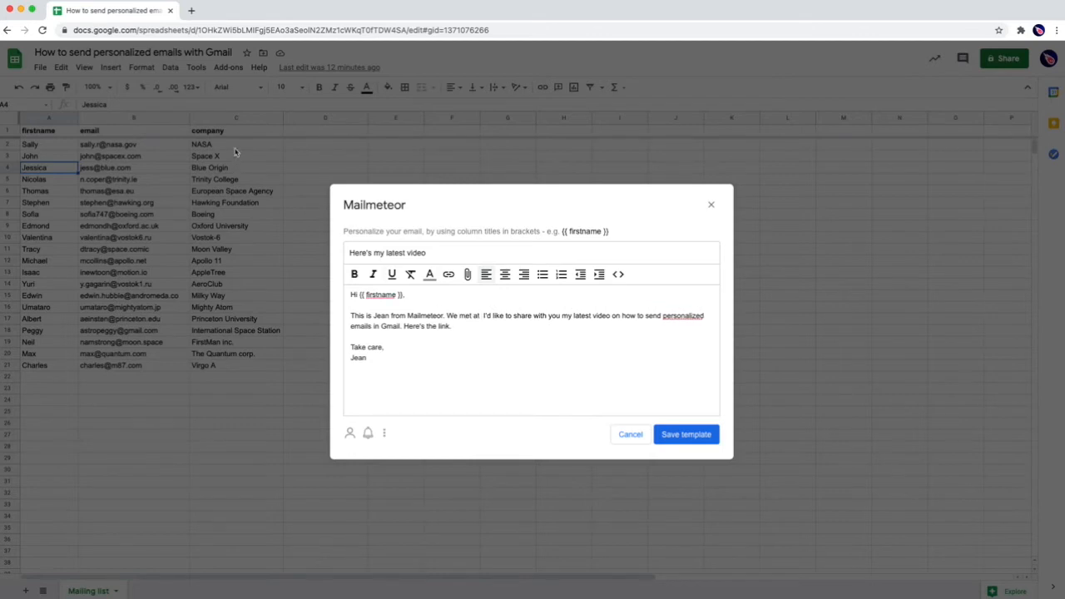
{"action": "mouse_move", "coordinate": [198, 138]}
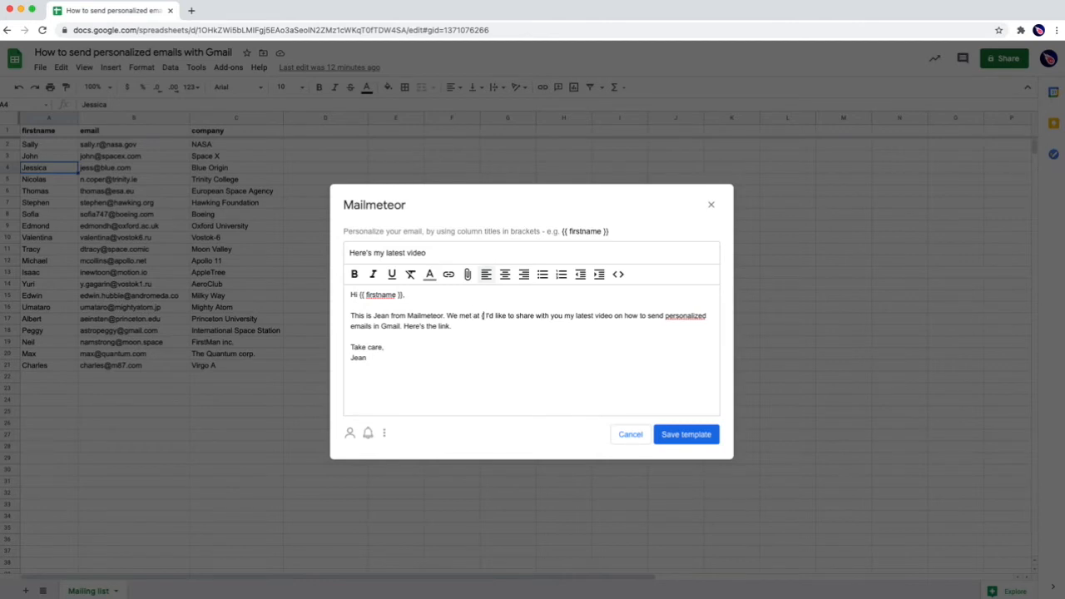
{"action": "type", "text": "{{ company }}"}
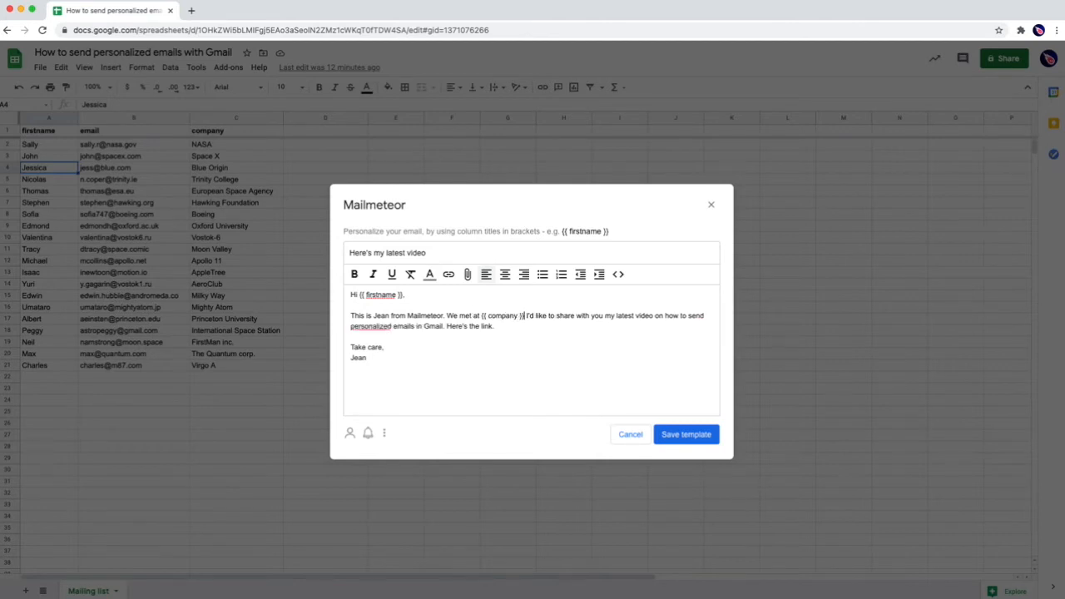
{"action": "type", "text": "latest event."}
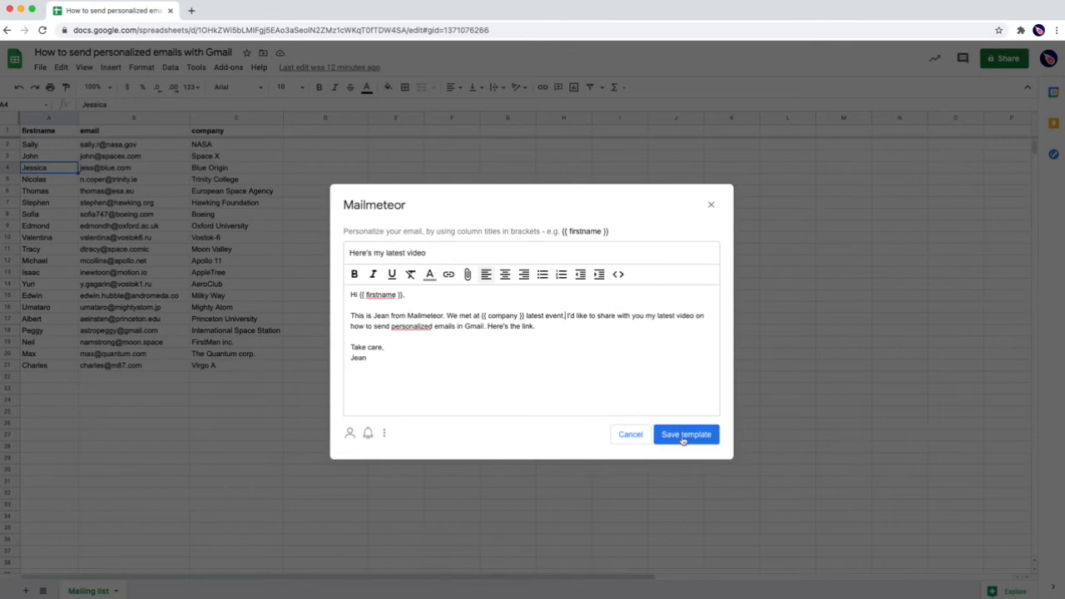
{"action": "left_click", "coordinate": [686, 432]}
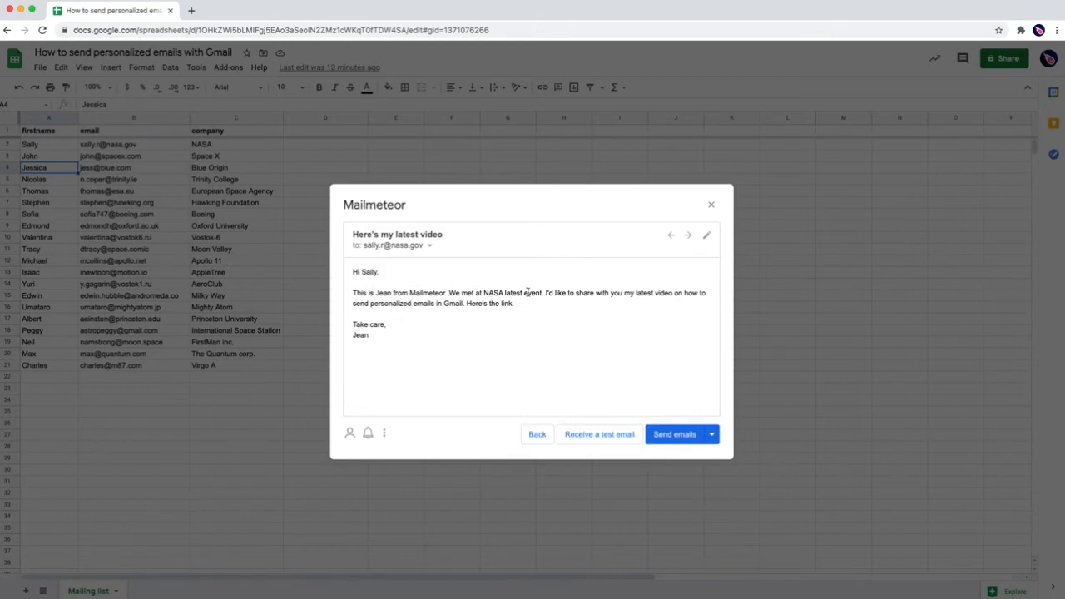
Step: Step through the preview to check the company sentence for John, Jessica and Nicolas
{"action": "left_click", "coordinate": [688, 234]}
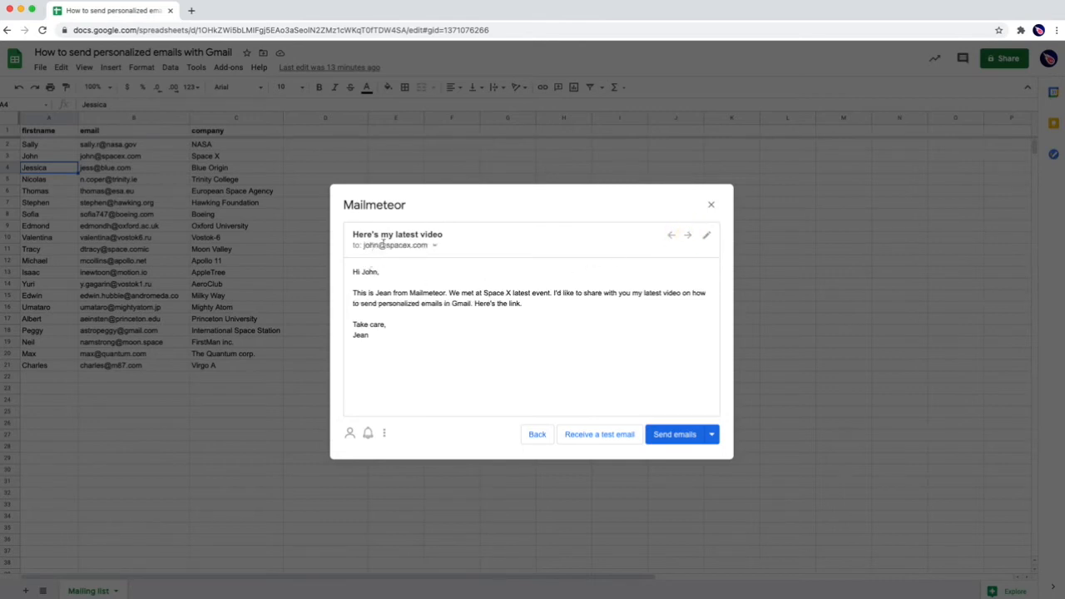
{"action": "mouse_move", "coordinate": [417, 290]}
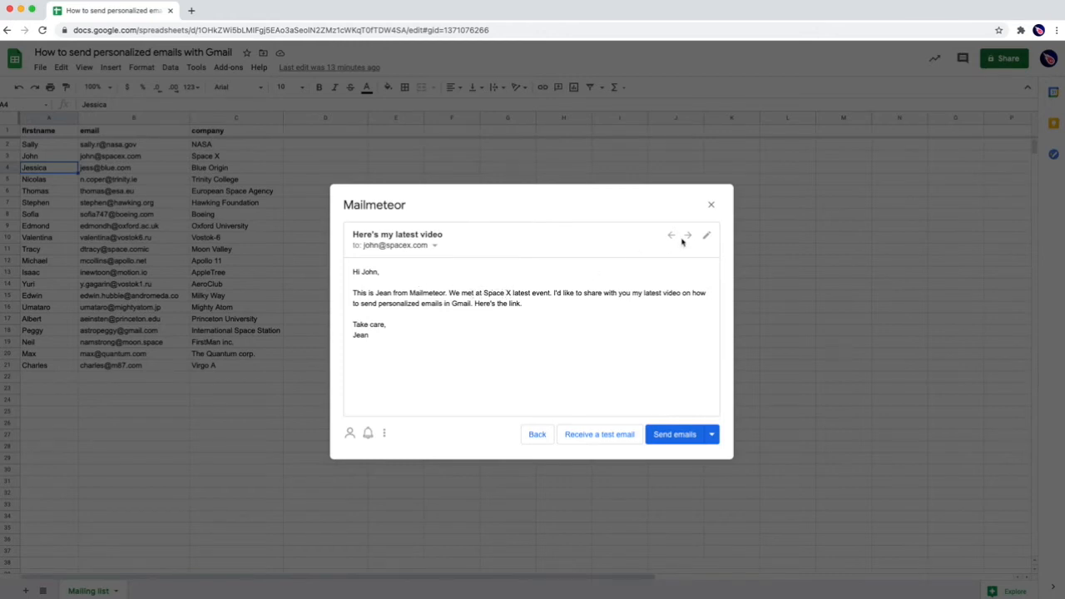
{"action": "left_click", "coordinate": [687, 236]}
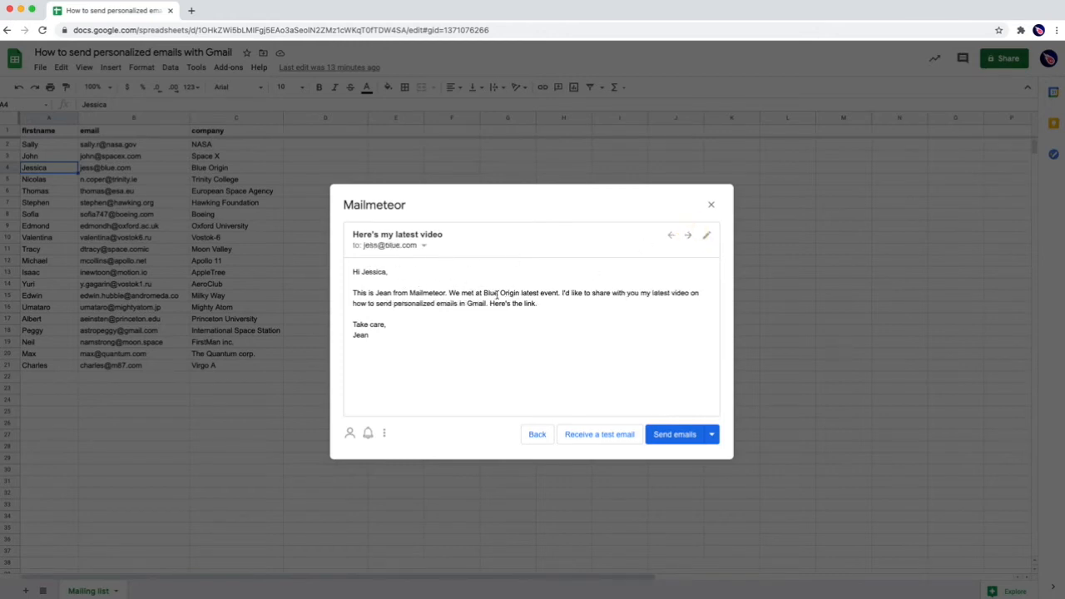
{"action": "left_click", "coordinate": [688, 234]}
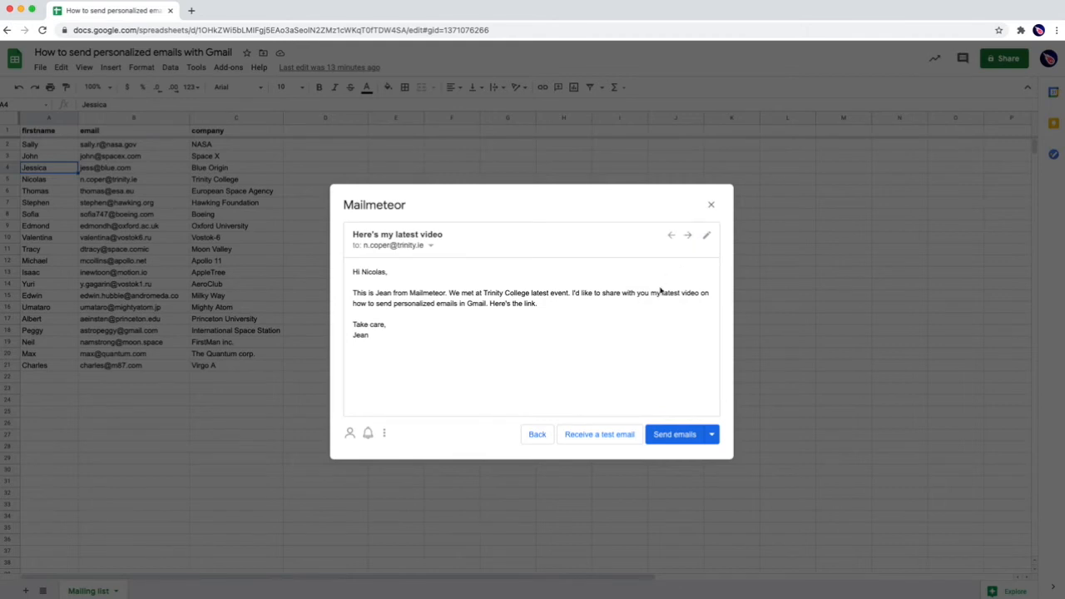
{"action": "mouse_move", "coordinate": [590, 373]}
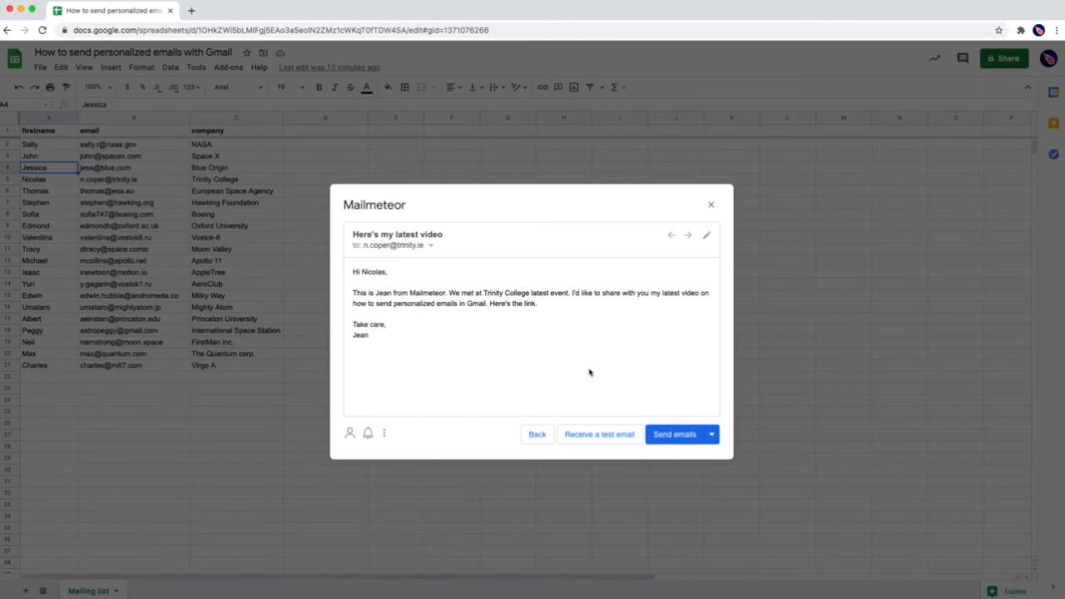
{"action": "mouse_move", "coordinate": [529, 358]}
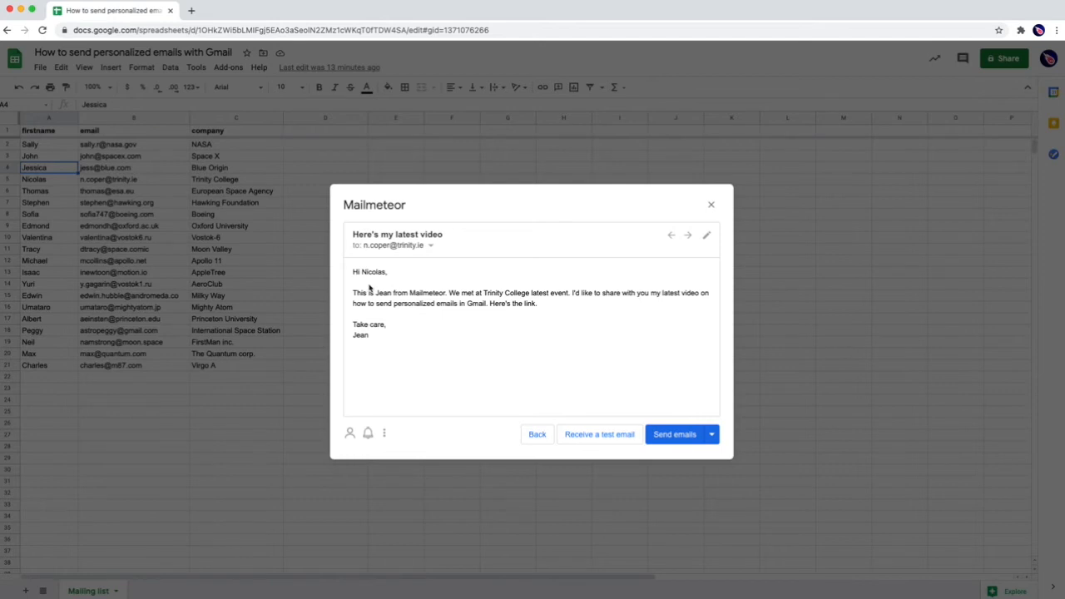
{"action": "left_click_drag", "start_coordinate": [353, 271], "coordinate": [413, 336]}
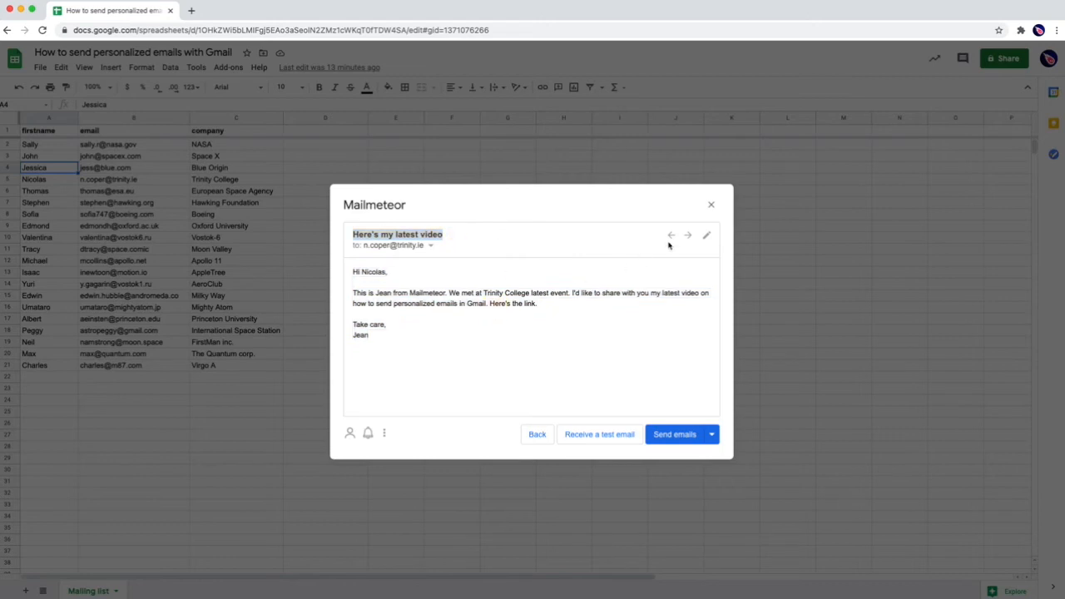
Step: Set the subject to 'How is things at {{ company }}' and save, previewing 'How is things at NASA' for Sally
{"action": "left_click", "coordinate": [706, 235]}
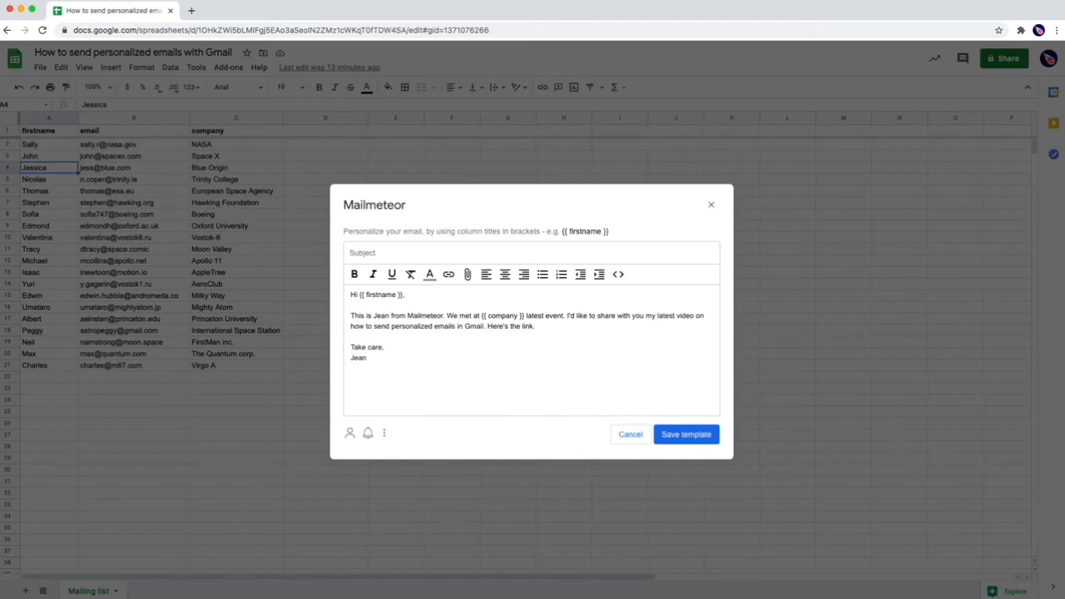
{"action": "type", "text": "How is"}
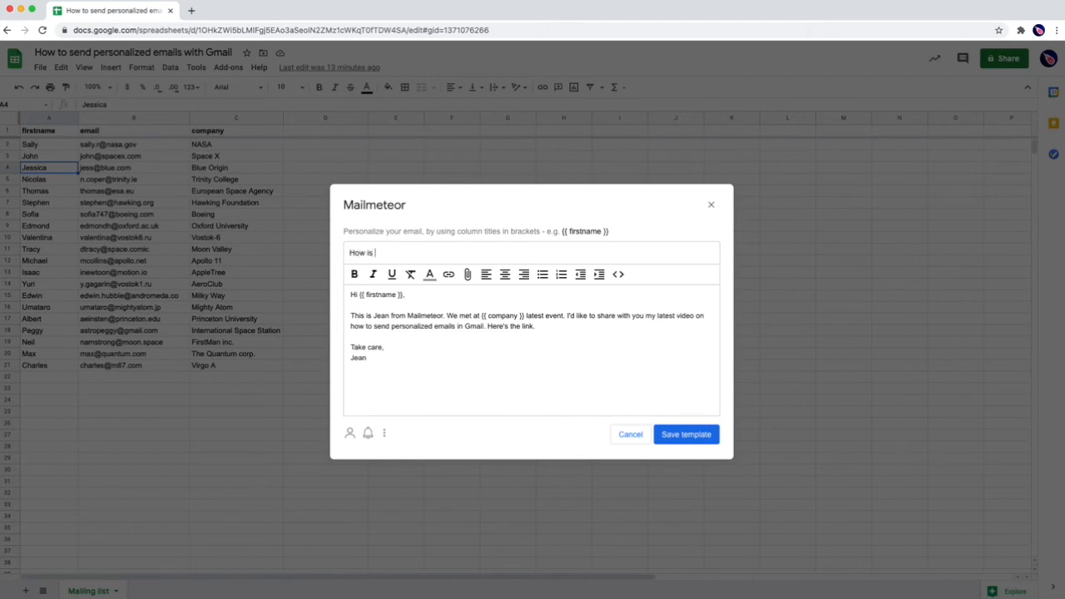
{"action": "type", "text": "things at"}
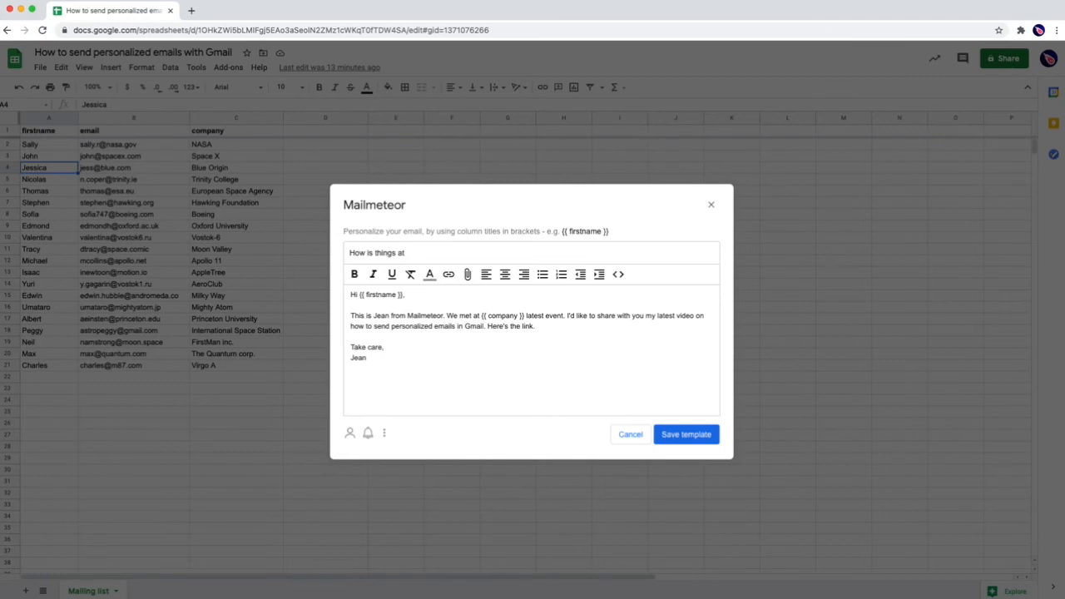
{"action": "type", "text": "company }}"}
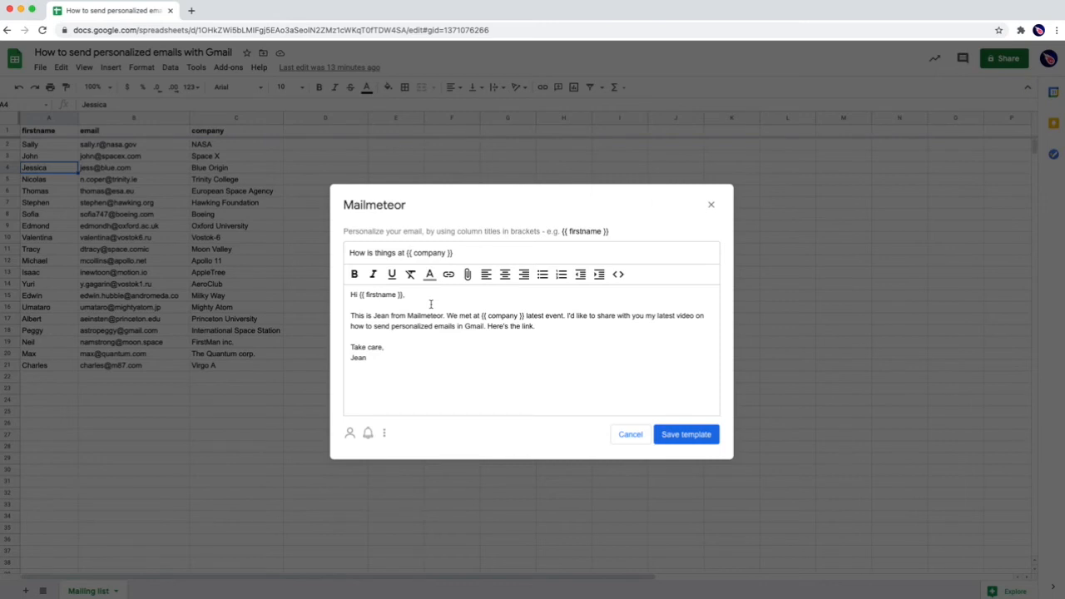
{"action": "double_click", "coordinate": [381, 295]}
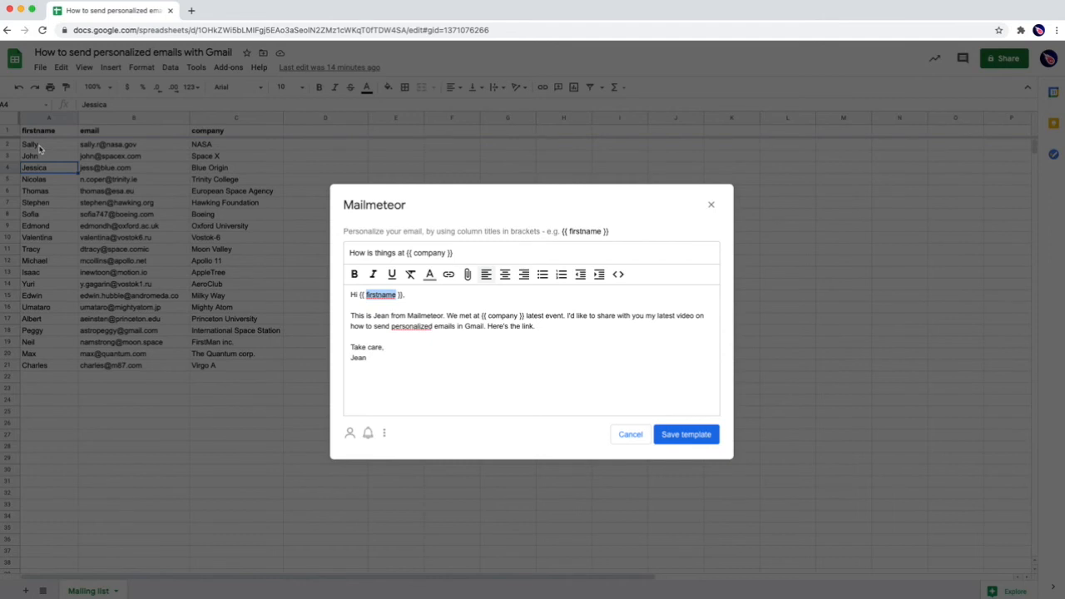
{"action": "mouse_move", "coordinate": [386, 246]}
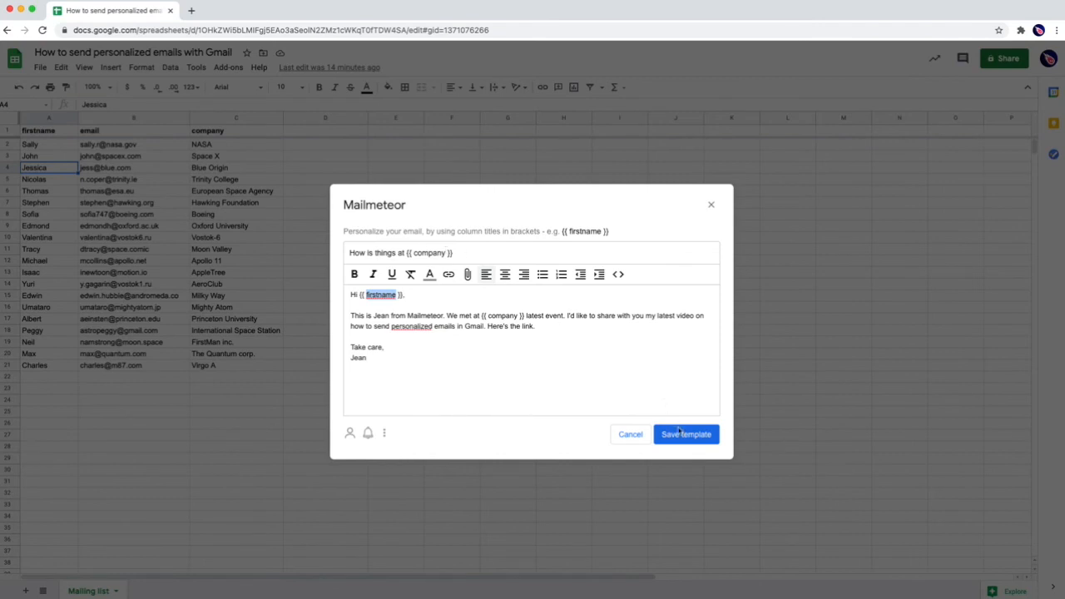
{"action": "left_click", "coordinate": [686, 432]}
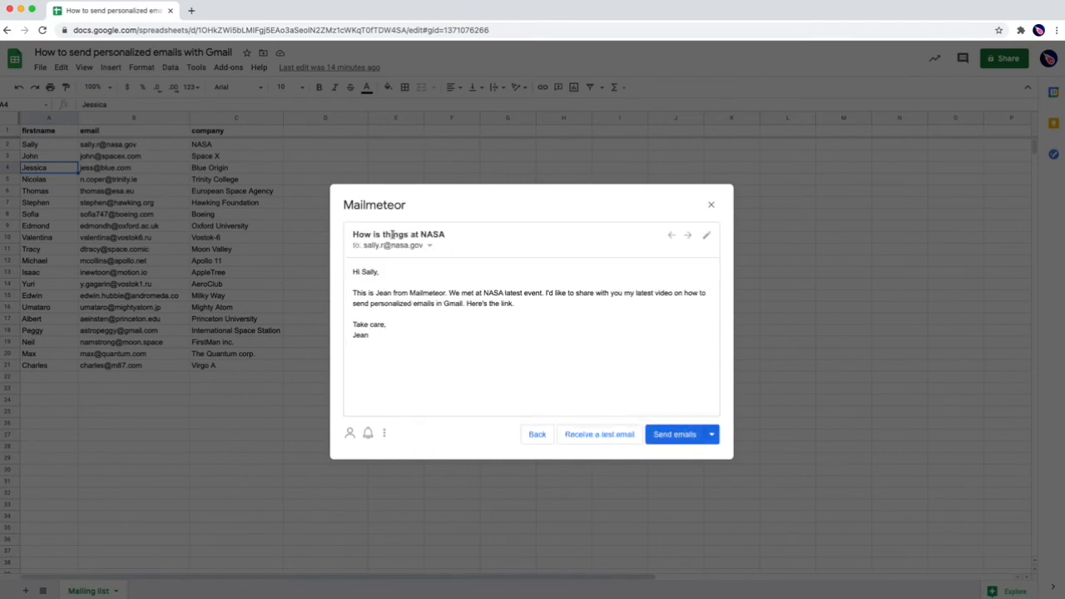
Step: End the subject with a question mark, save, and preview it for John and Jessica
{"action": "left_click", "coordinate": [706, 235]}
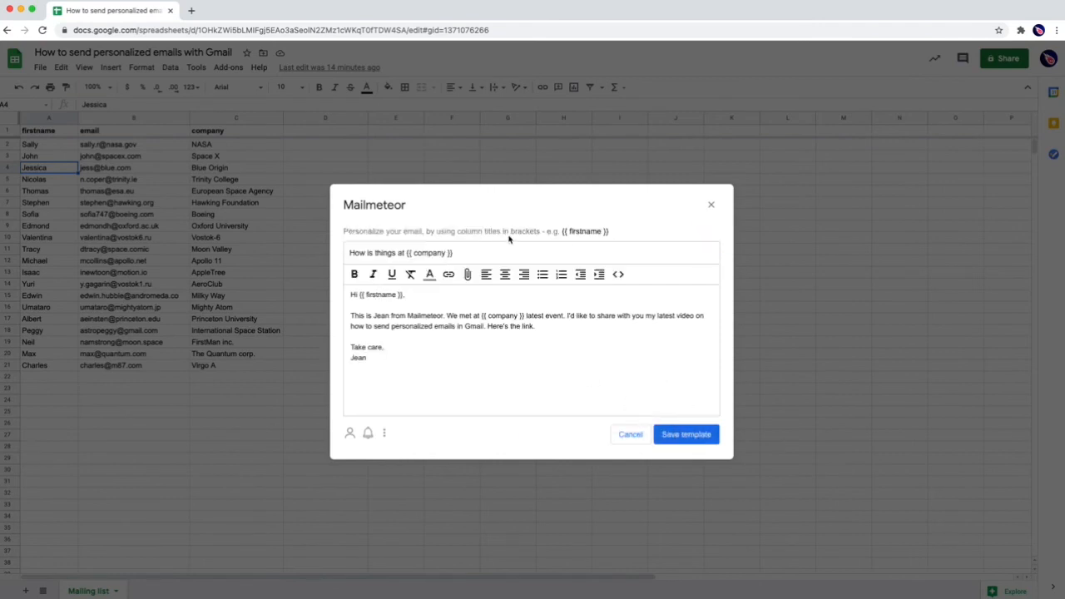
{"action": "type", "text": "?"}
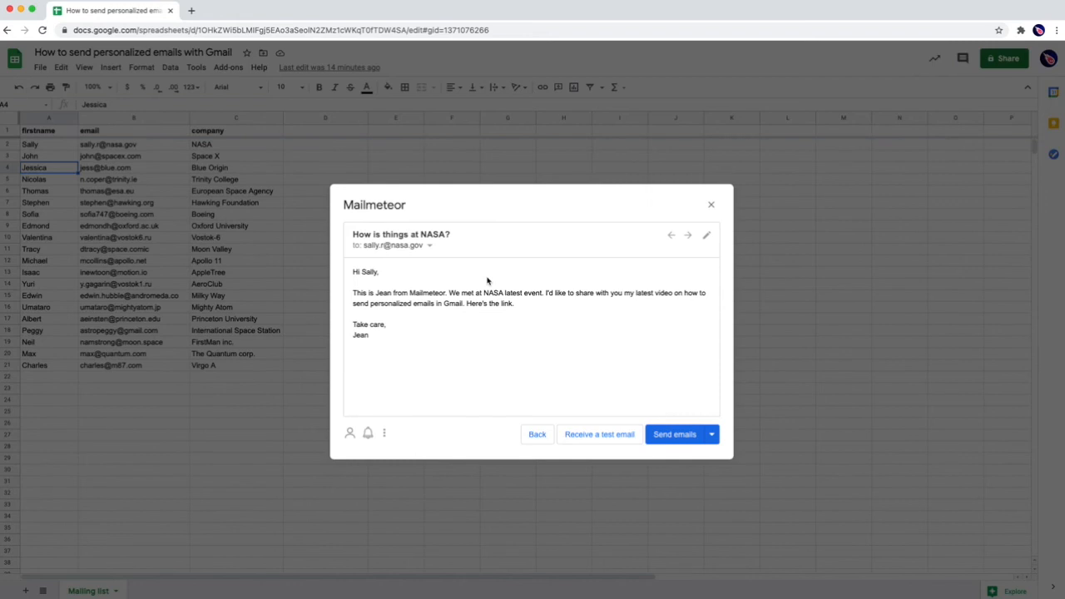
{"action": "left_click", "coordinate": [687, 234]}
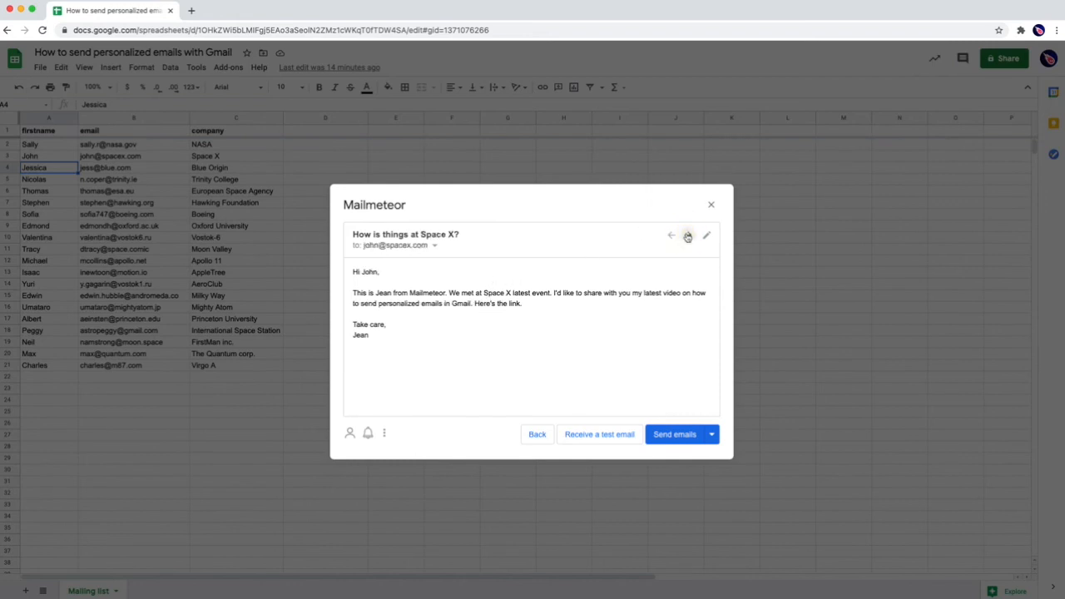
{"action": "left_click", "coordinate": [688, 235]}
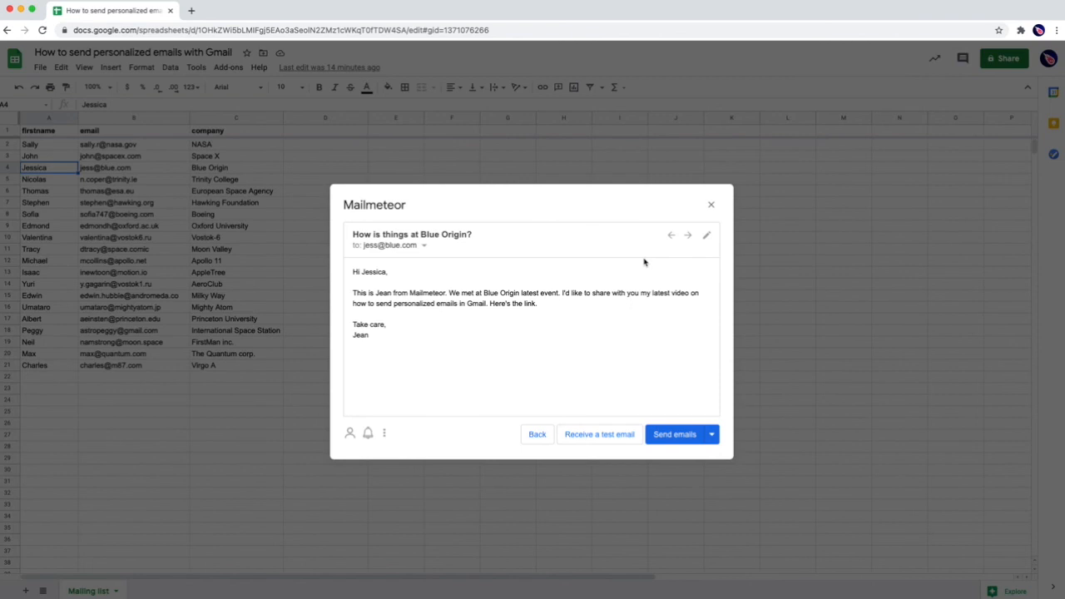
{"action": "mouse_move", "coordinate": [674, 433]}
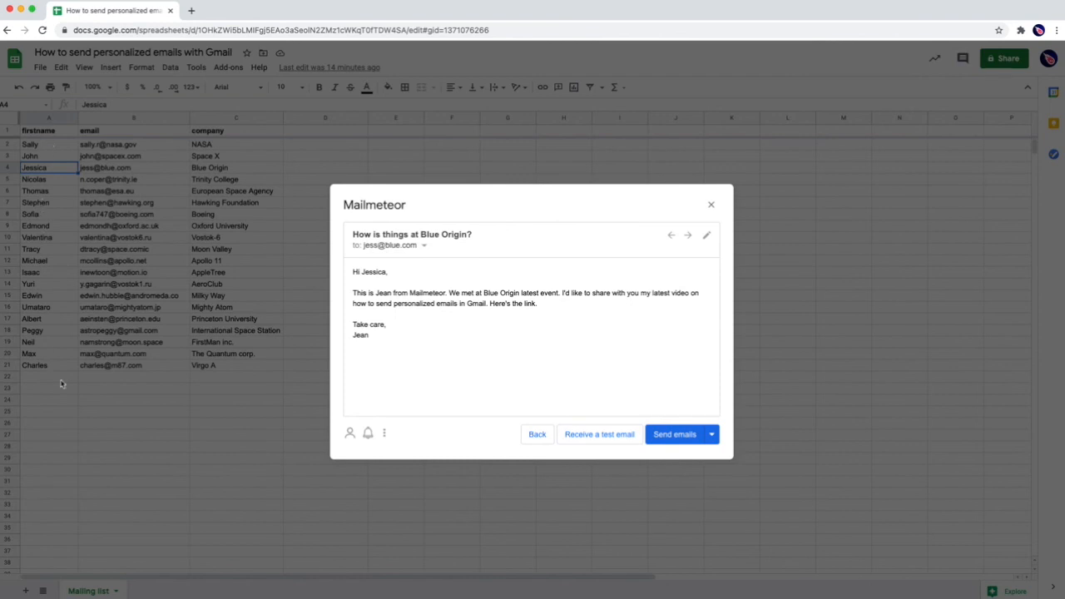
{"action": "mouse_move", "coordinate": [481, 340]}
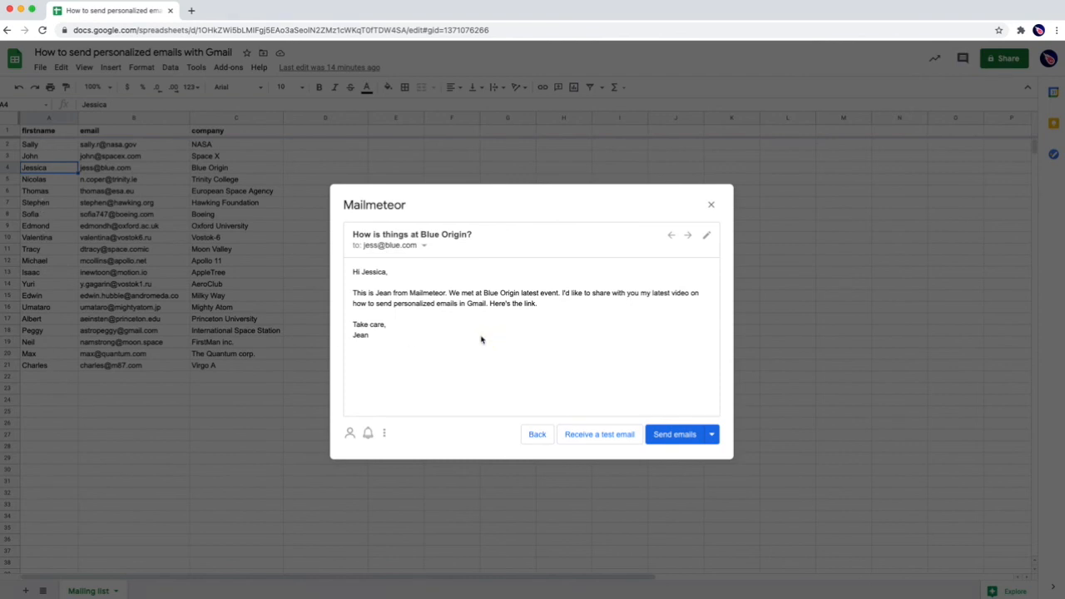
{"action": "mouse_move", "coordinate": [675, 433]}
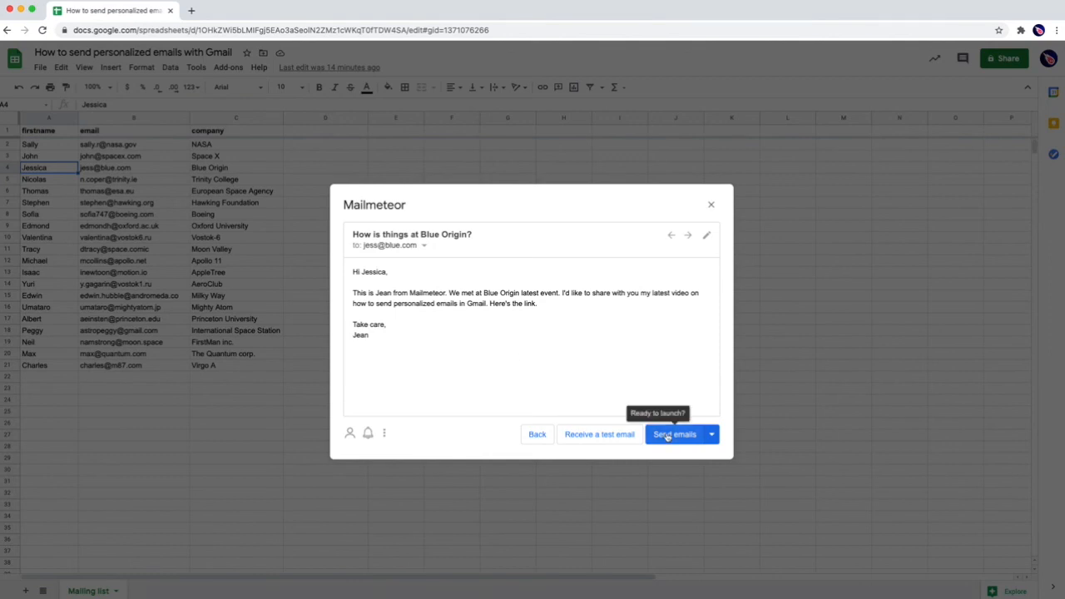